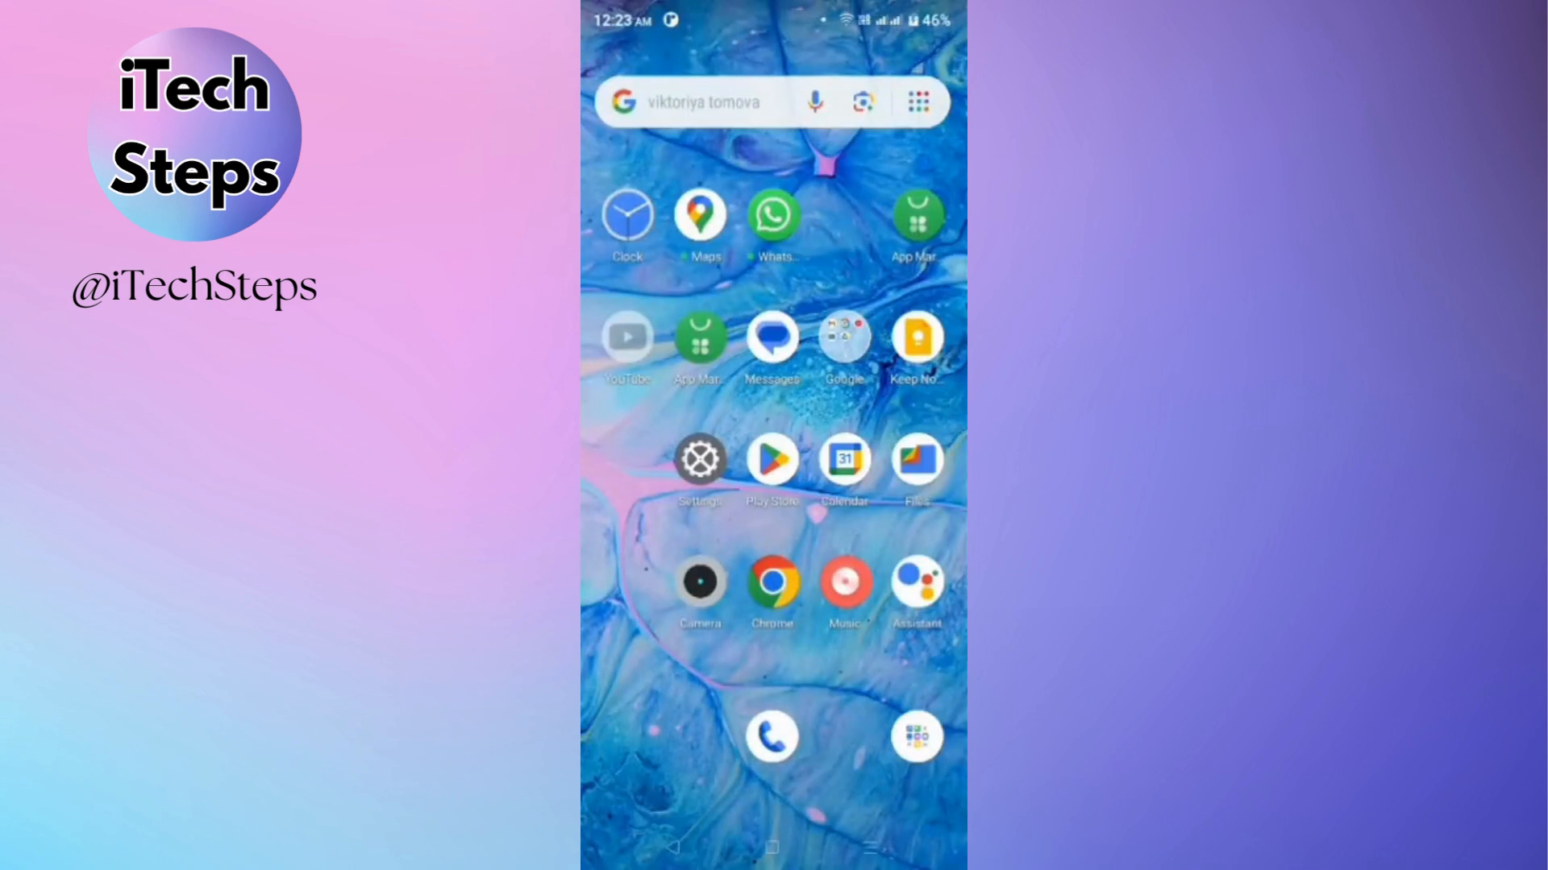
Launch the Chrome browser from the Android home screen
click(711, 101)
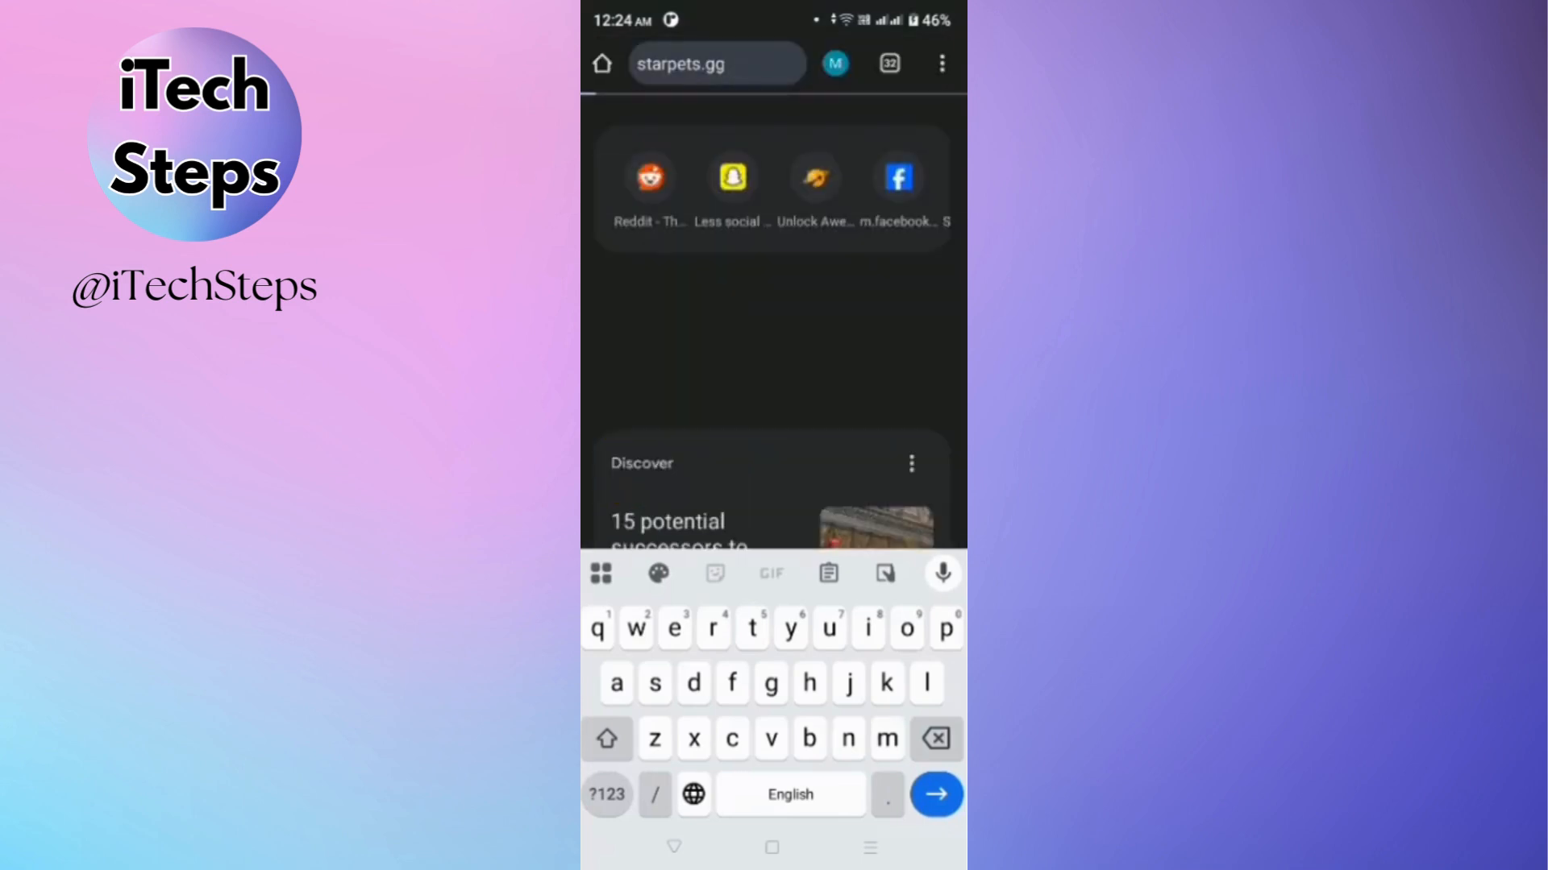
Load starpets.gg in Chrome to bring up its welcome login form
click(935, 795)
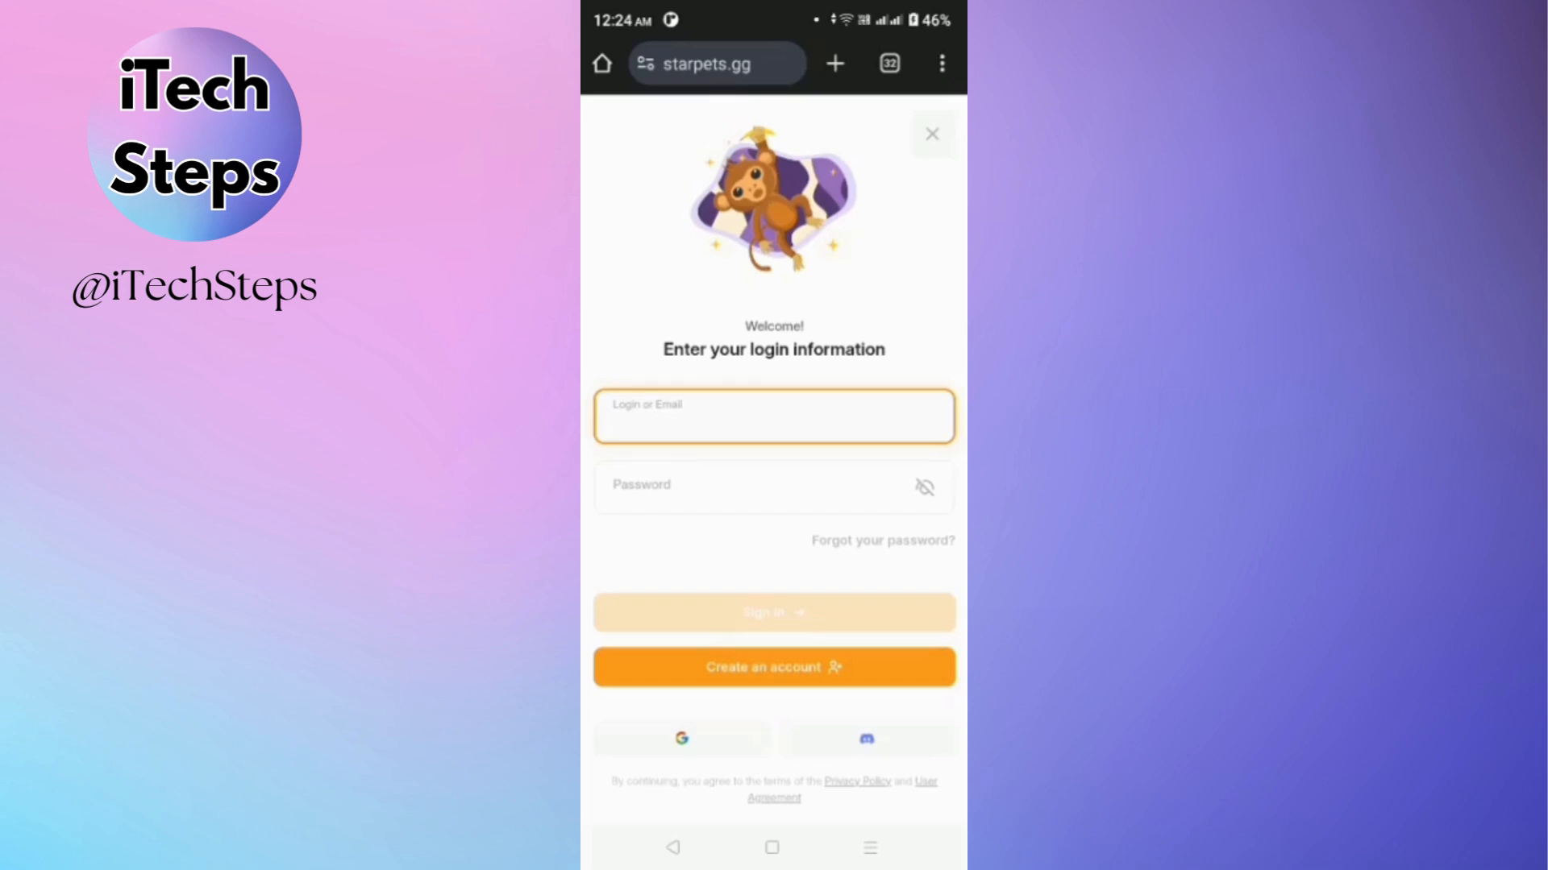
Preview the registration form, return to login, and sign in through a Google account
click(773, 667)
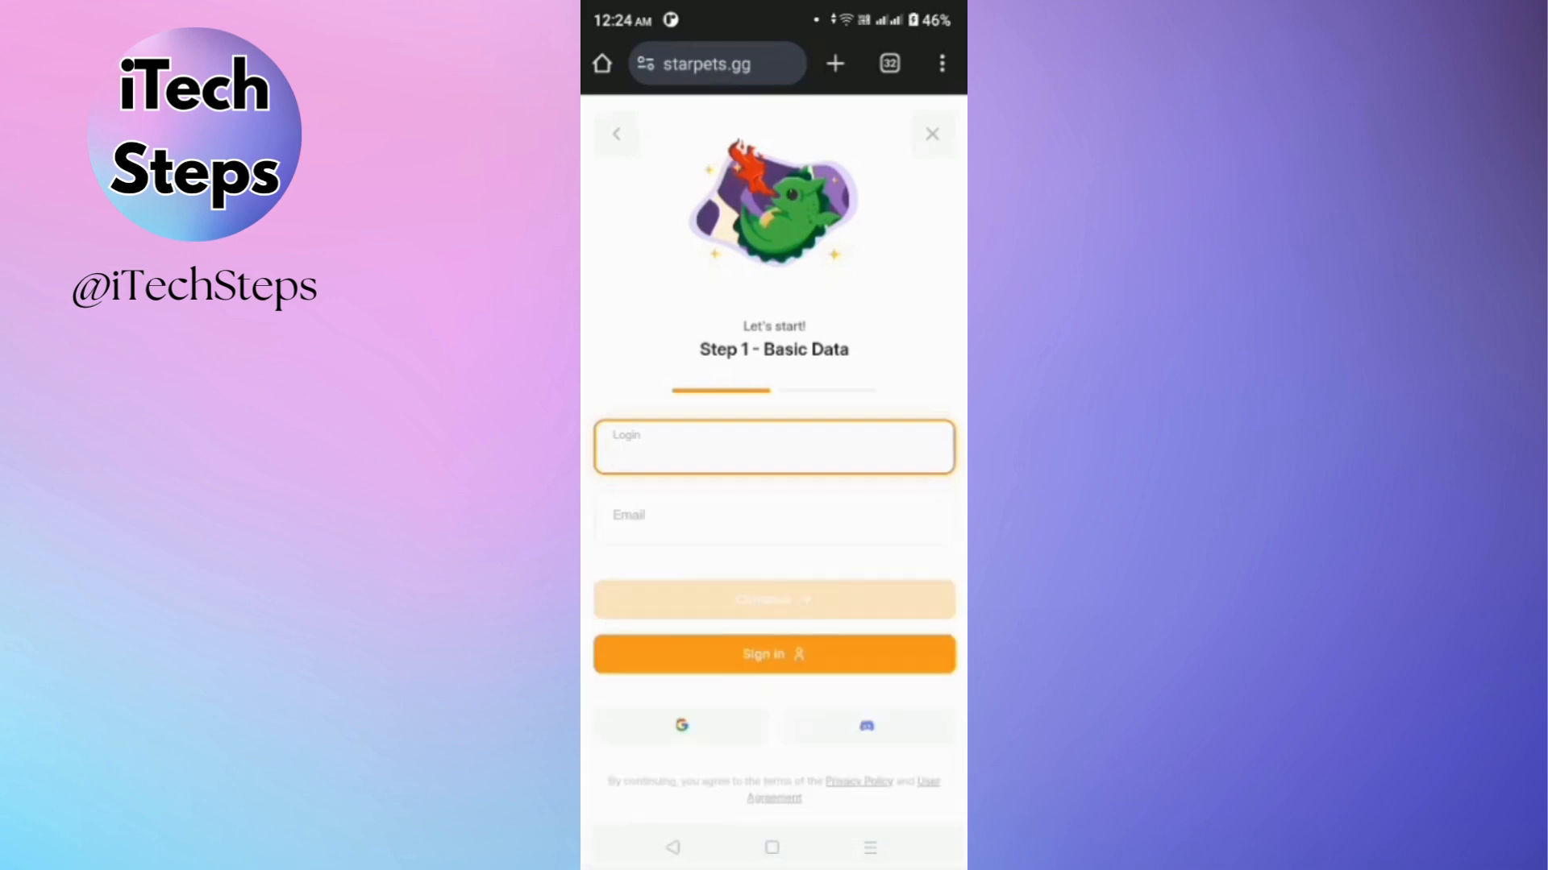
click(773, 446)
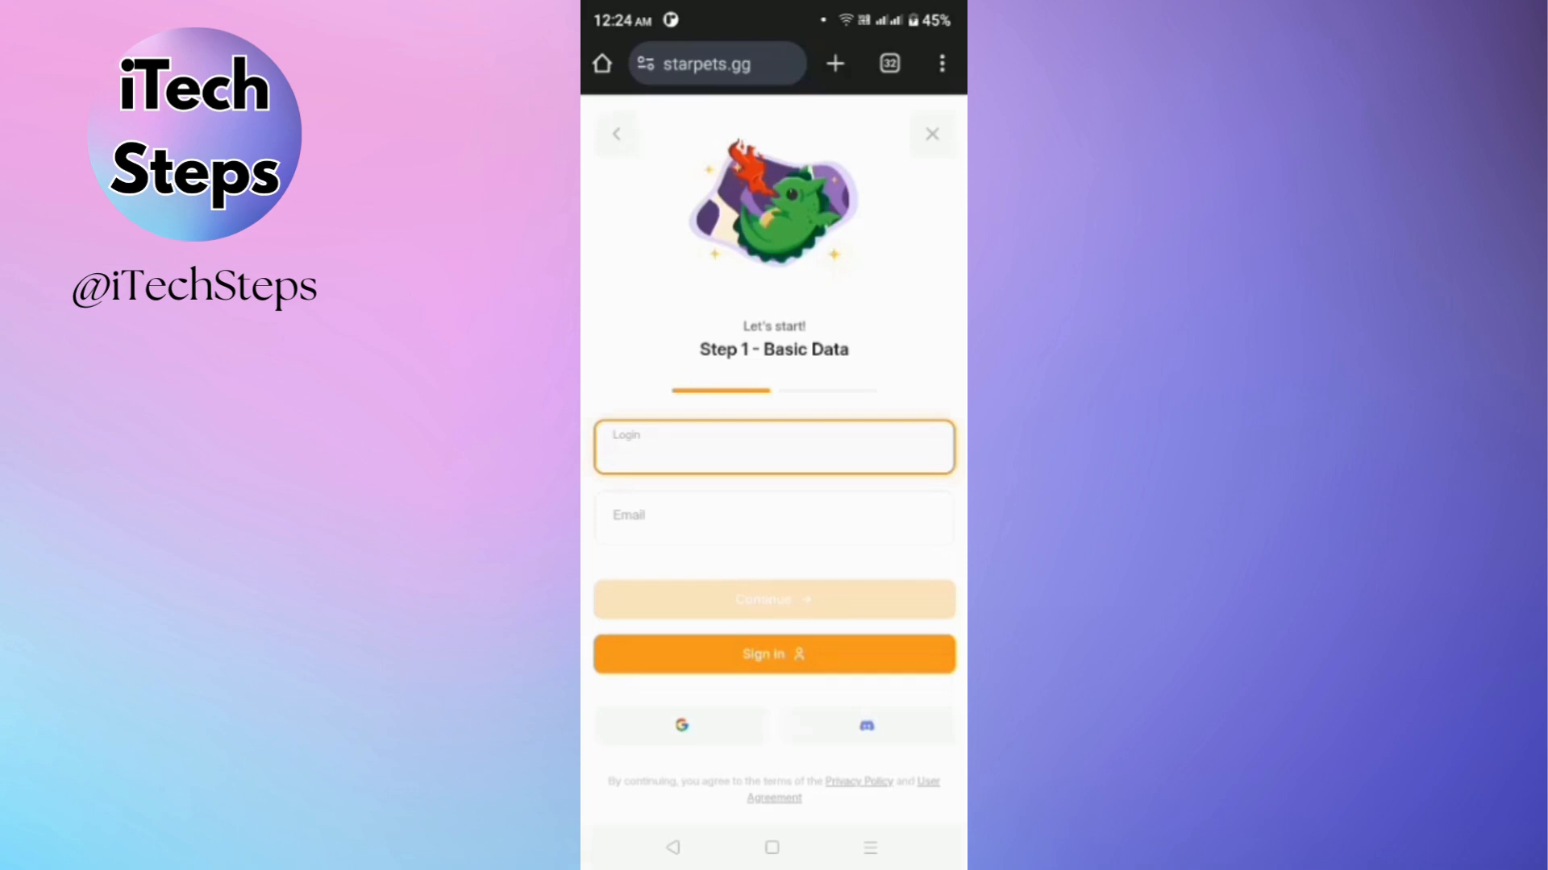
click(773, 654)
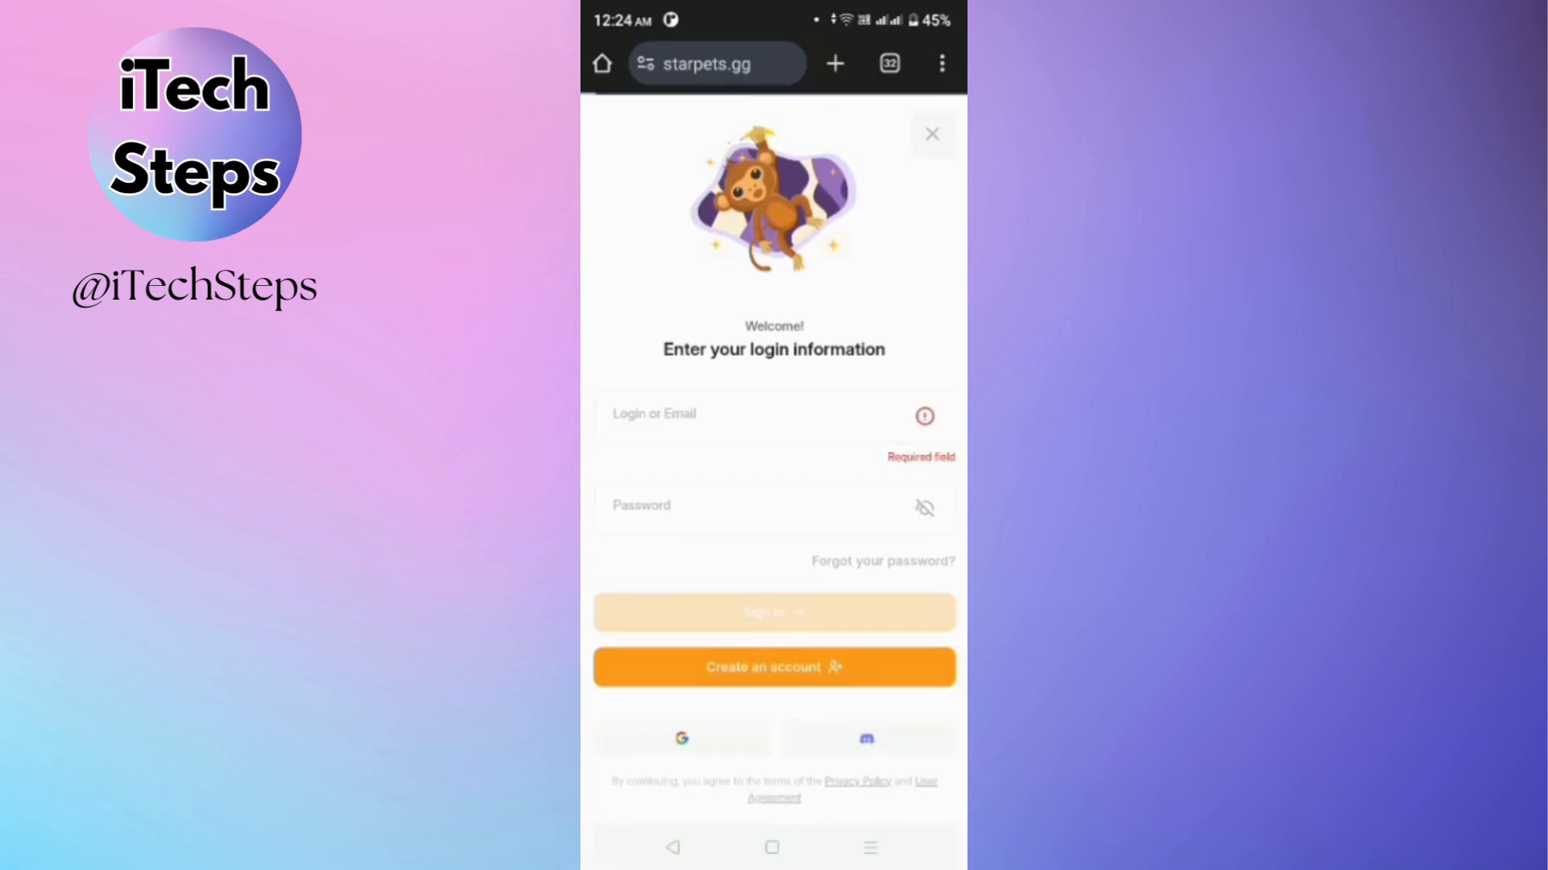
click(772, 415)
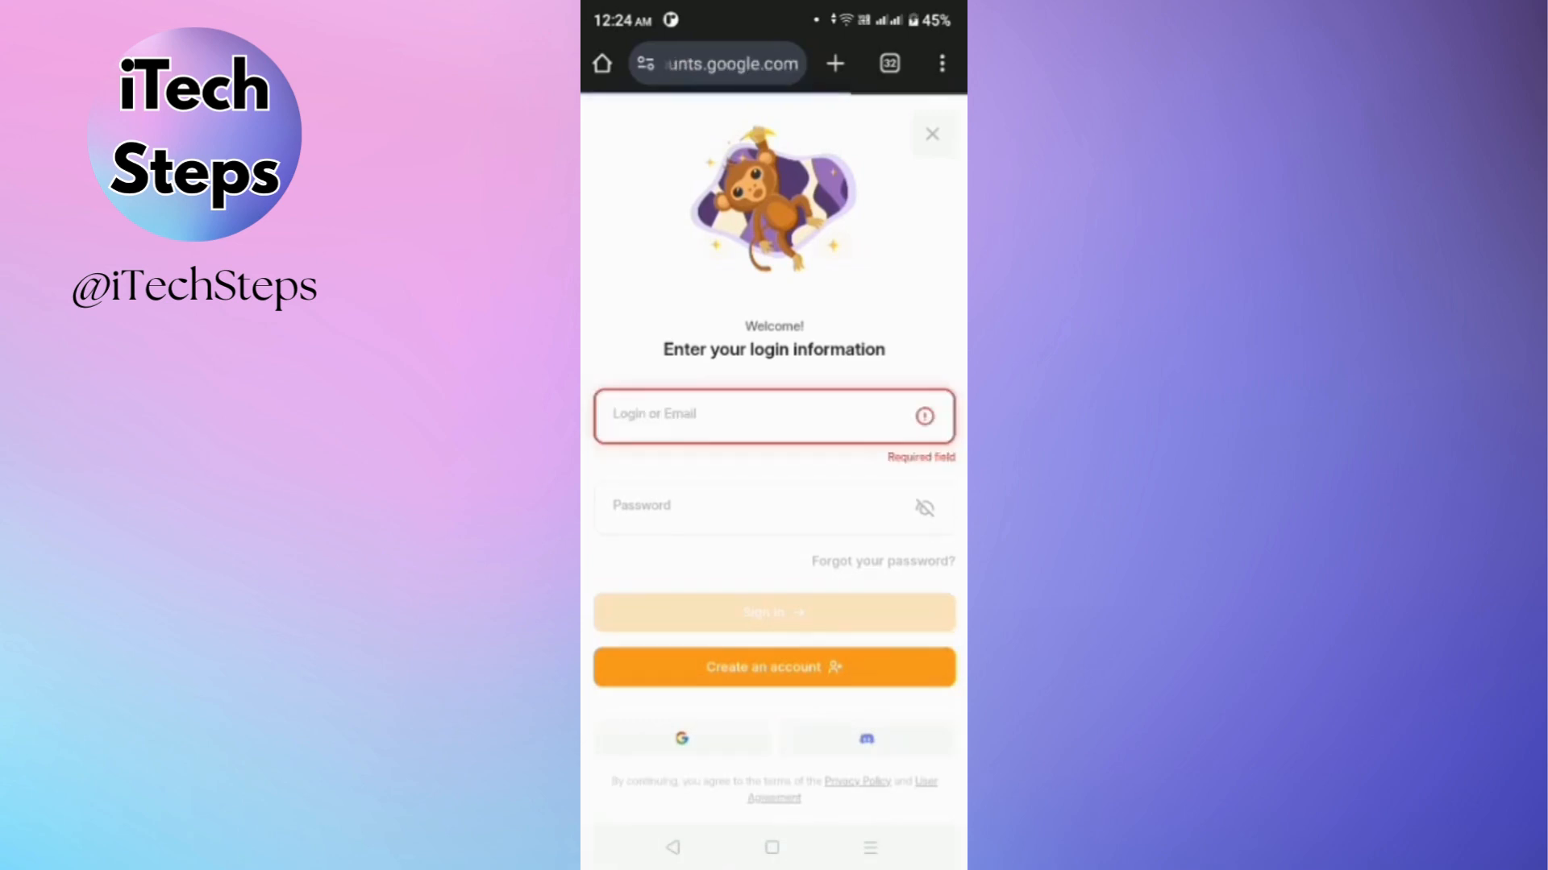
click(681, 738)
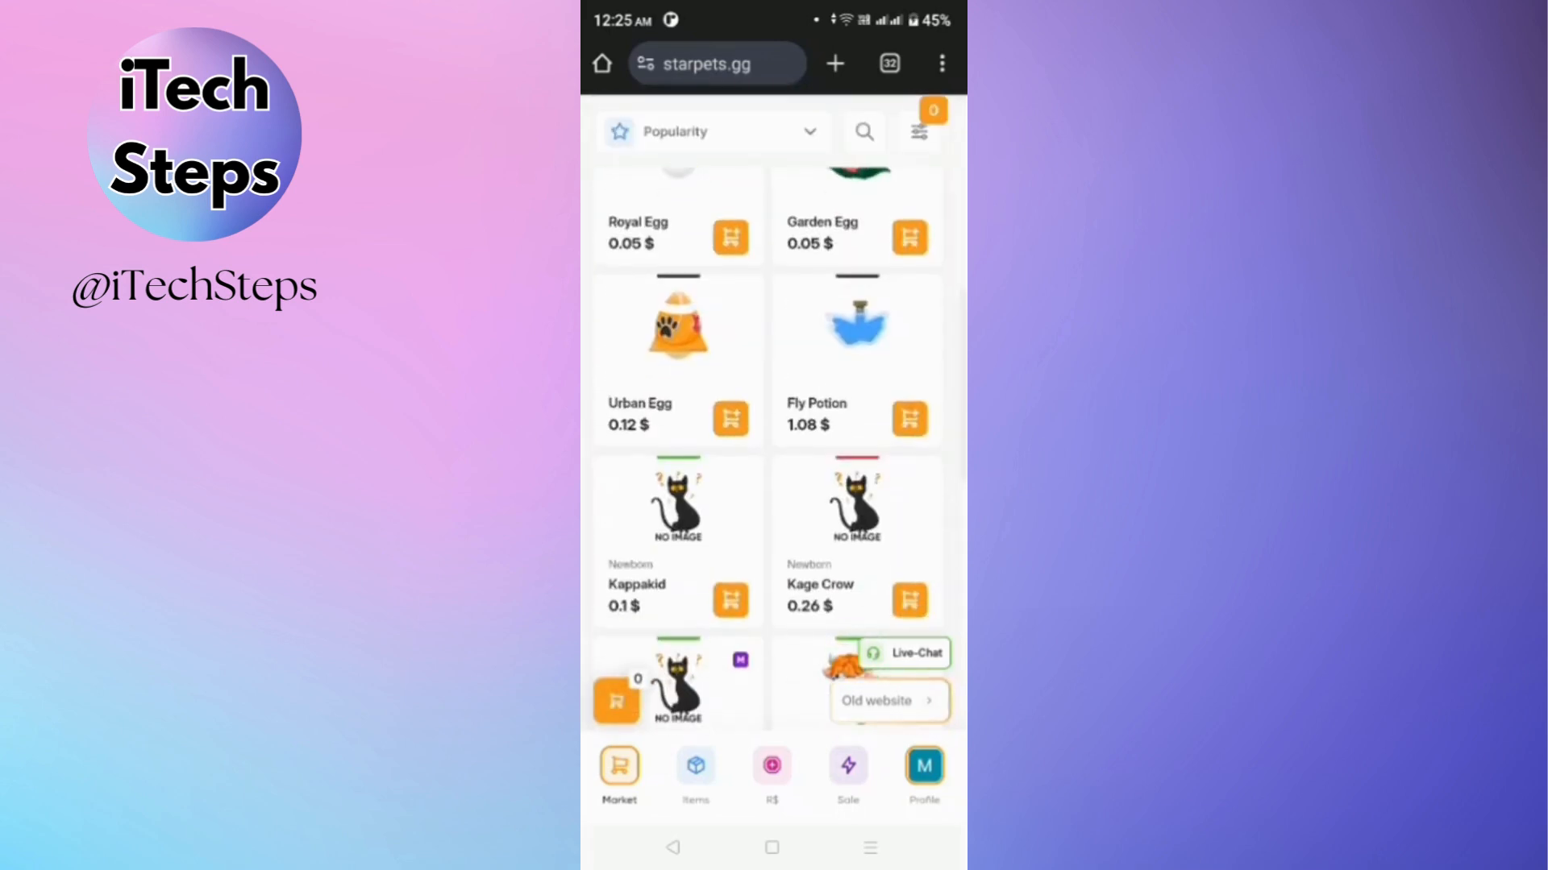
Browse the market sort and filter options, then view the empty purchased-items page
scroll(up, 3)
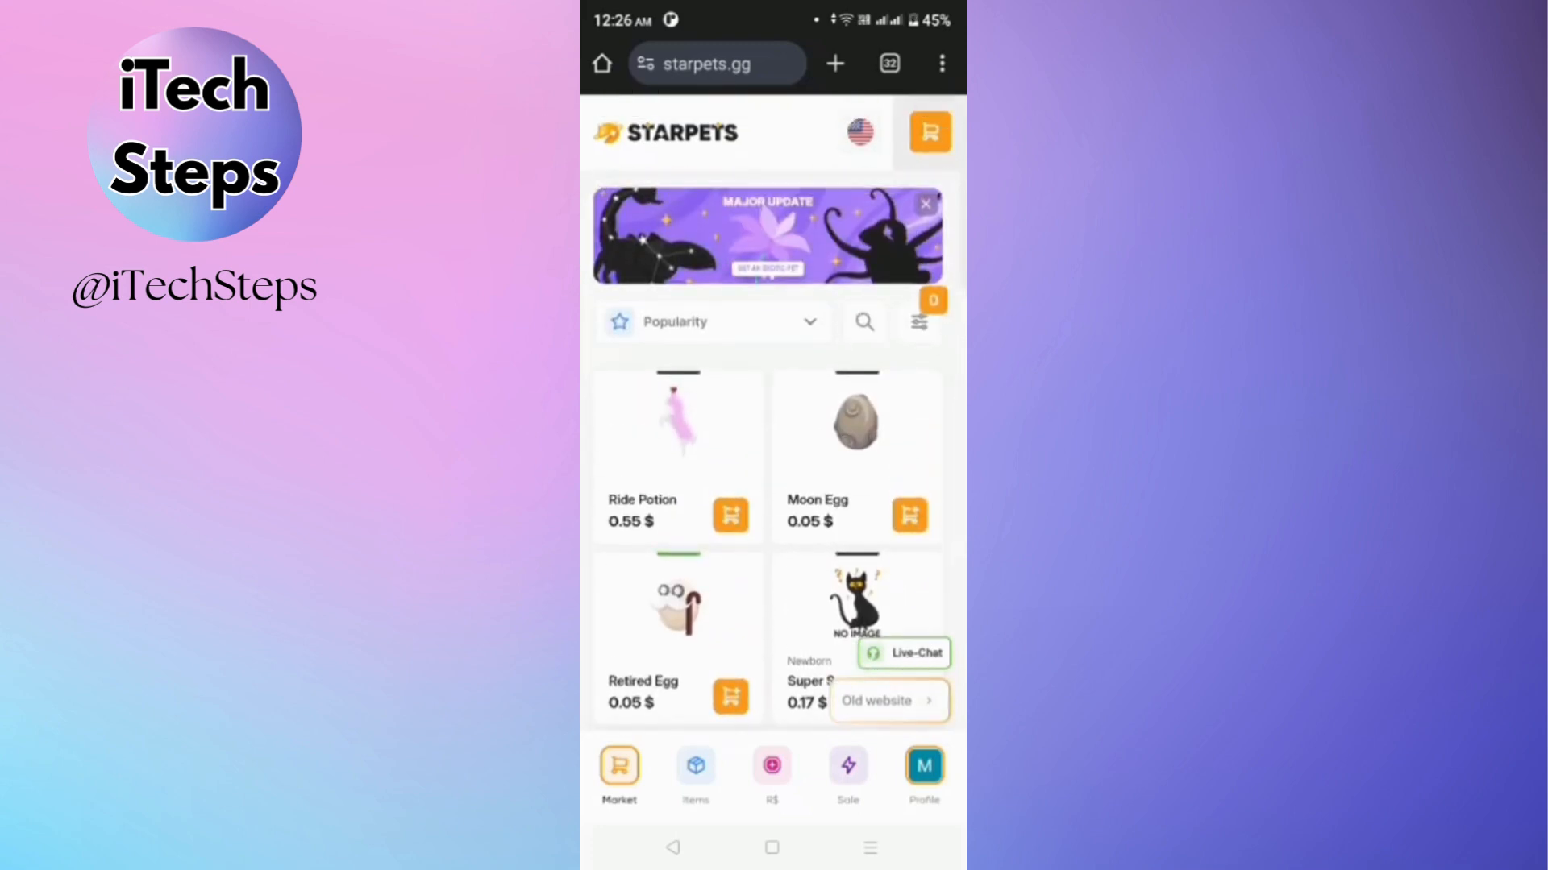
click(713, 322)
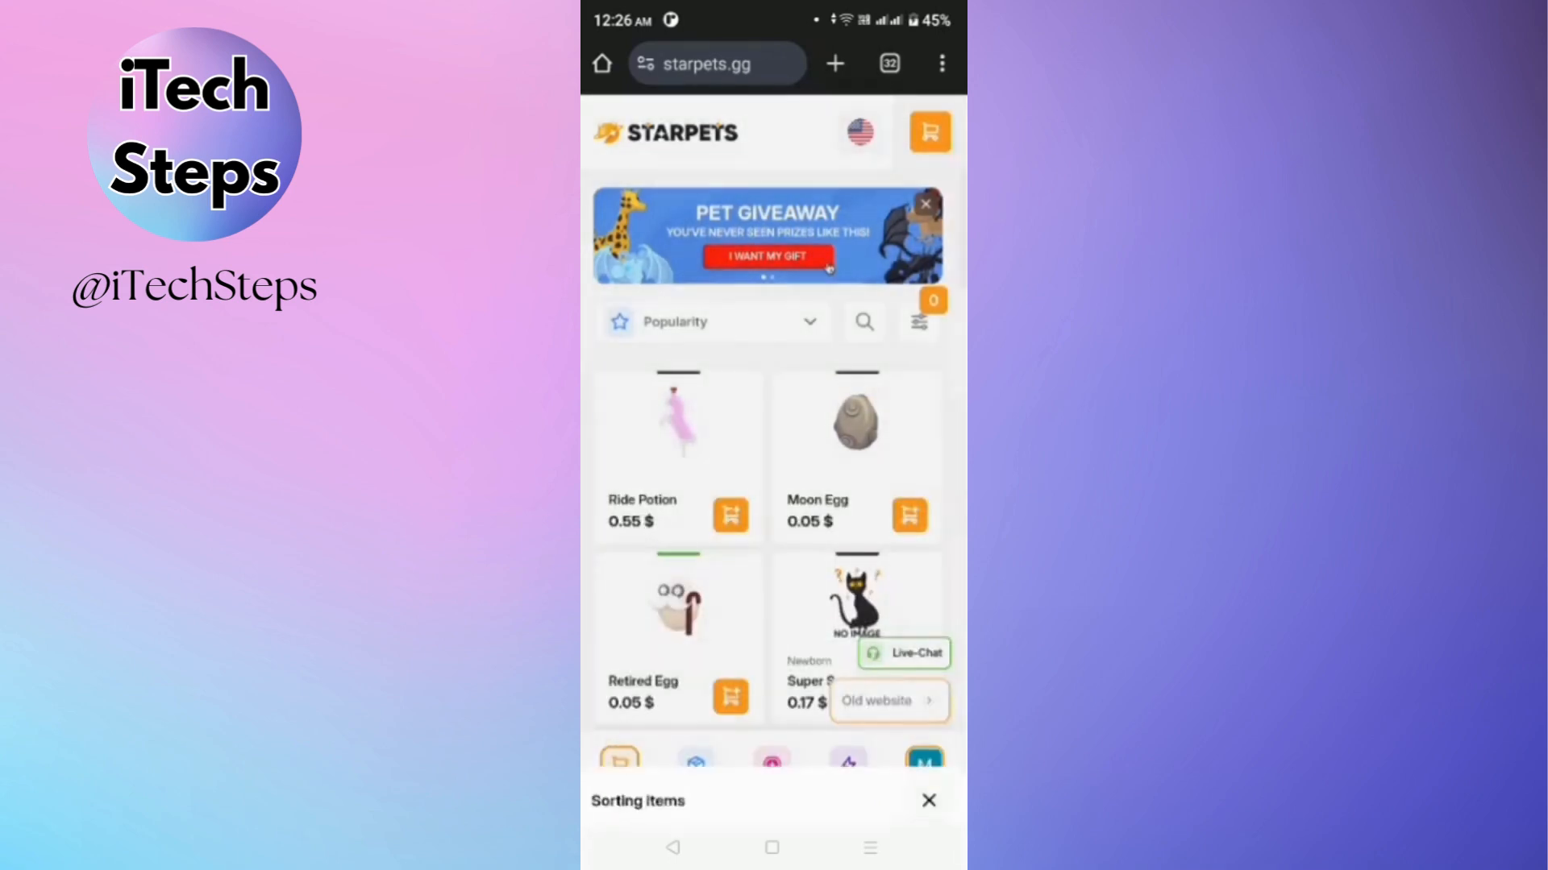
click(919, 320)
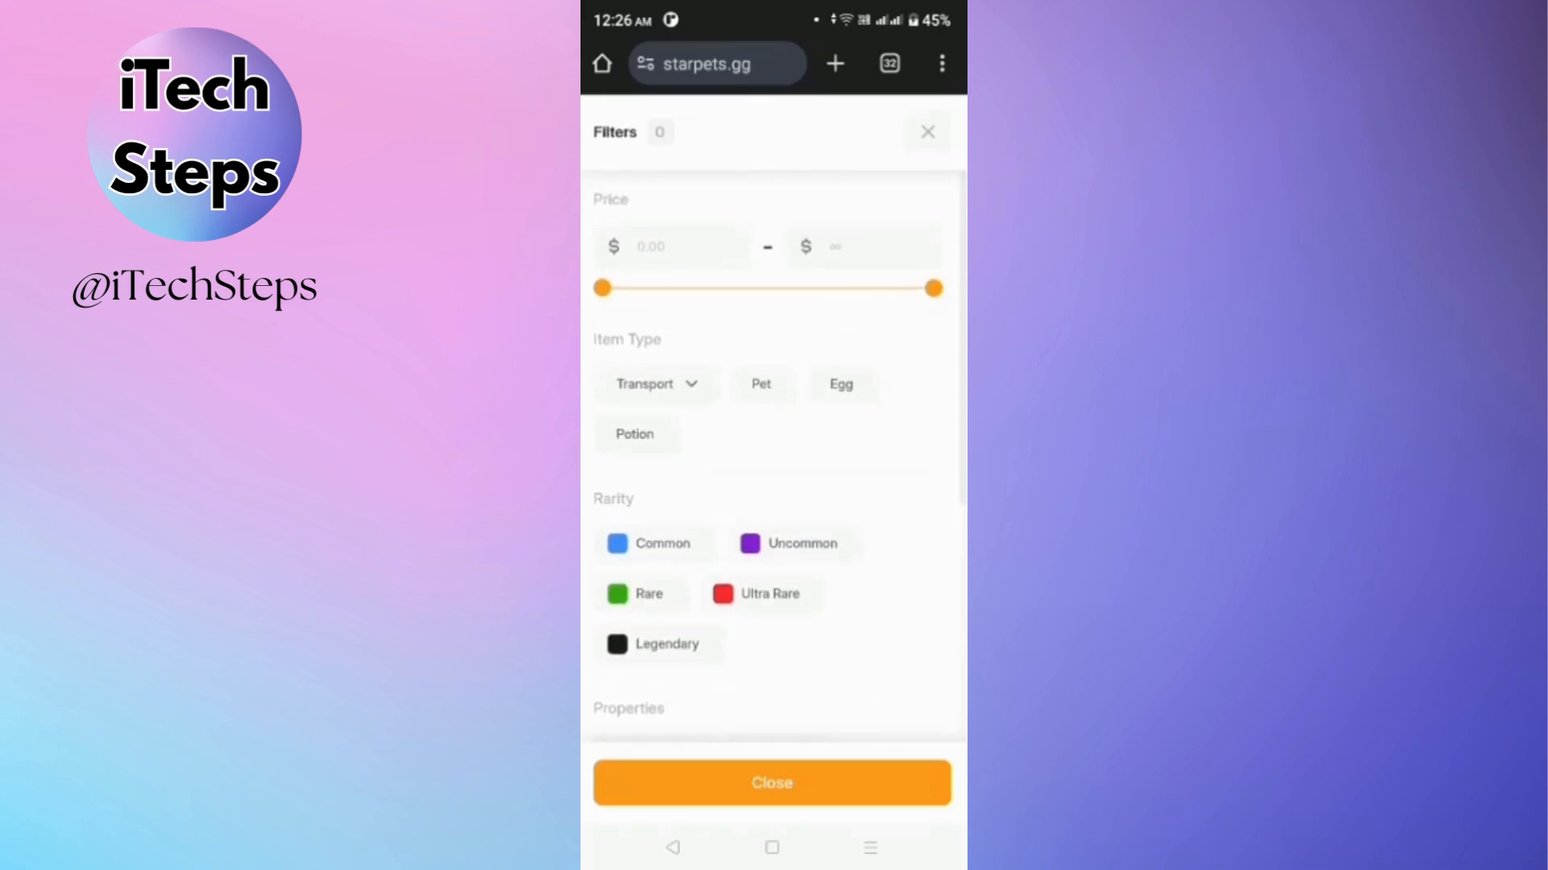
scroll(down, 3)
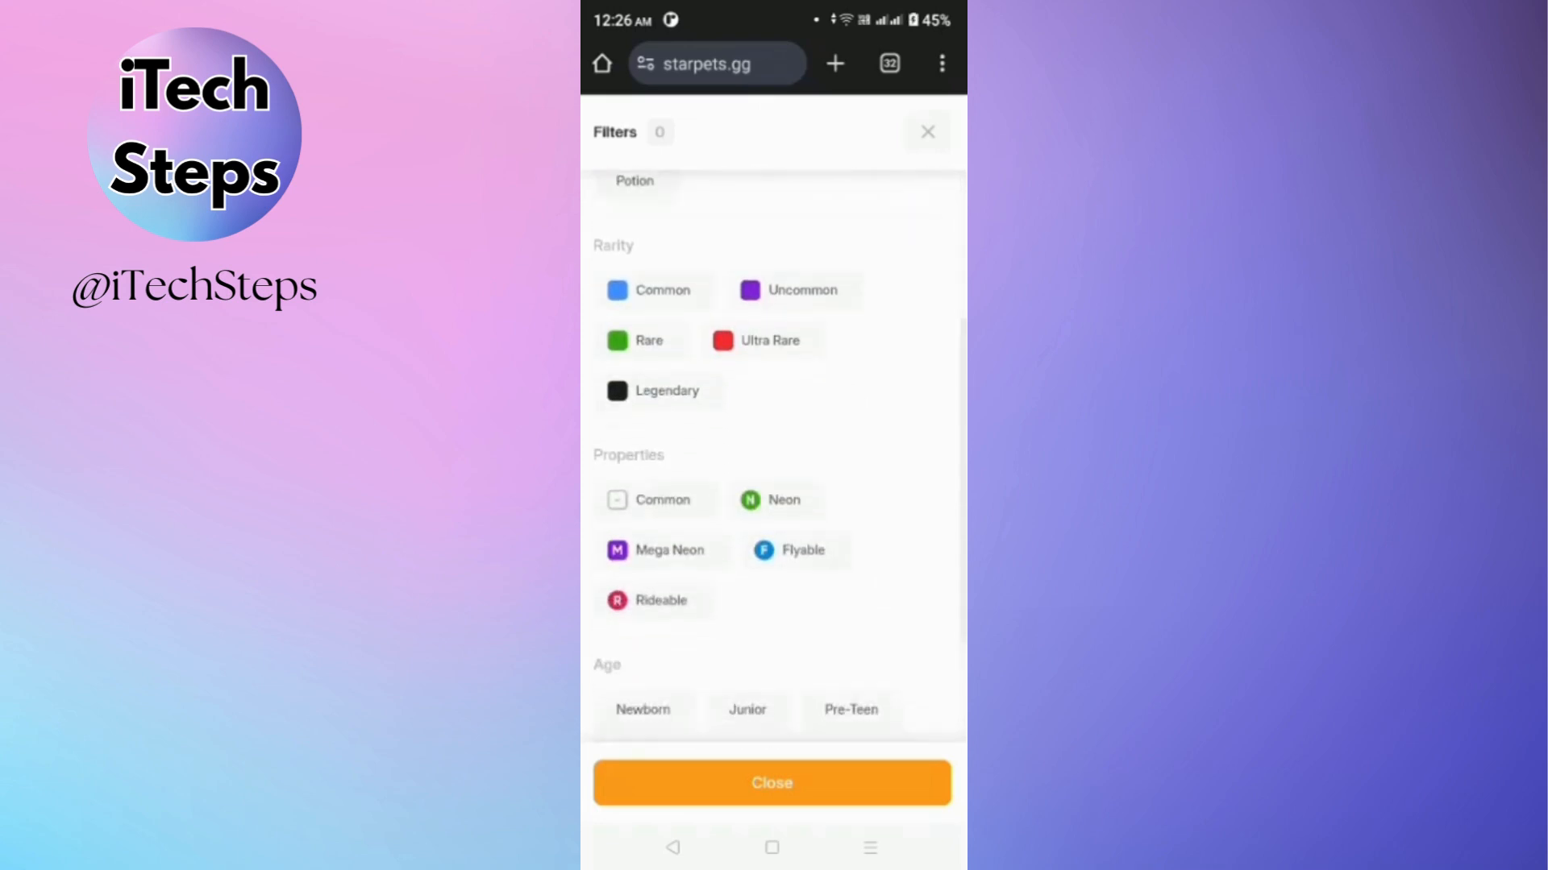
scroll(down, 3)
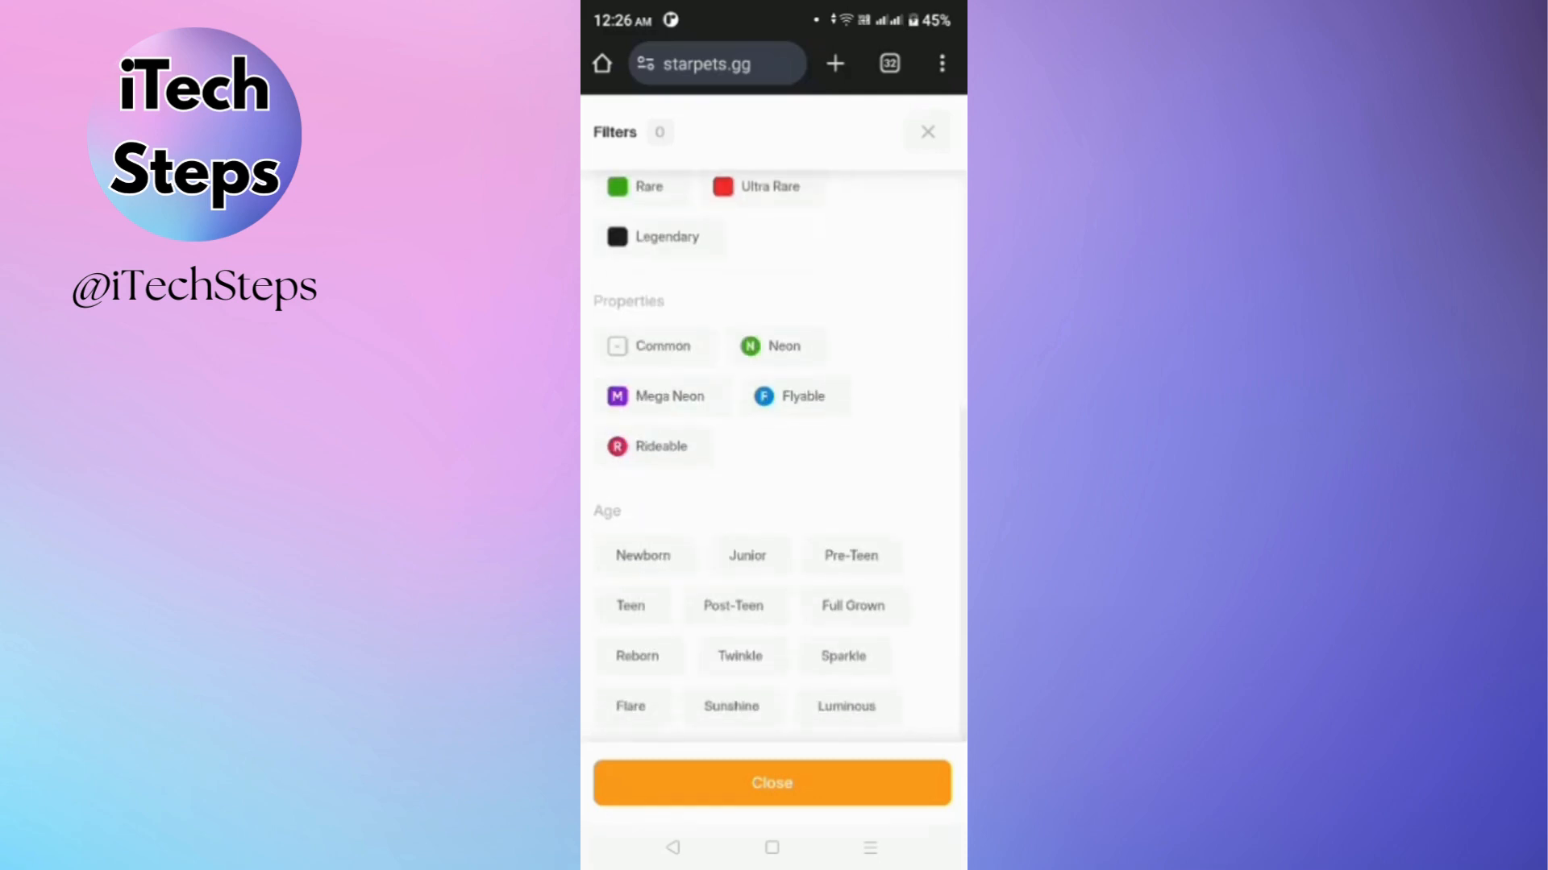
click(771, 783)
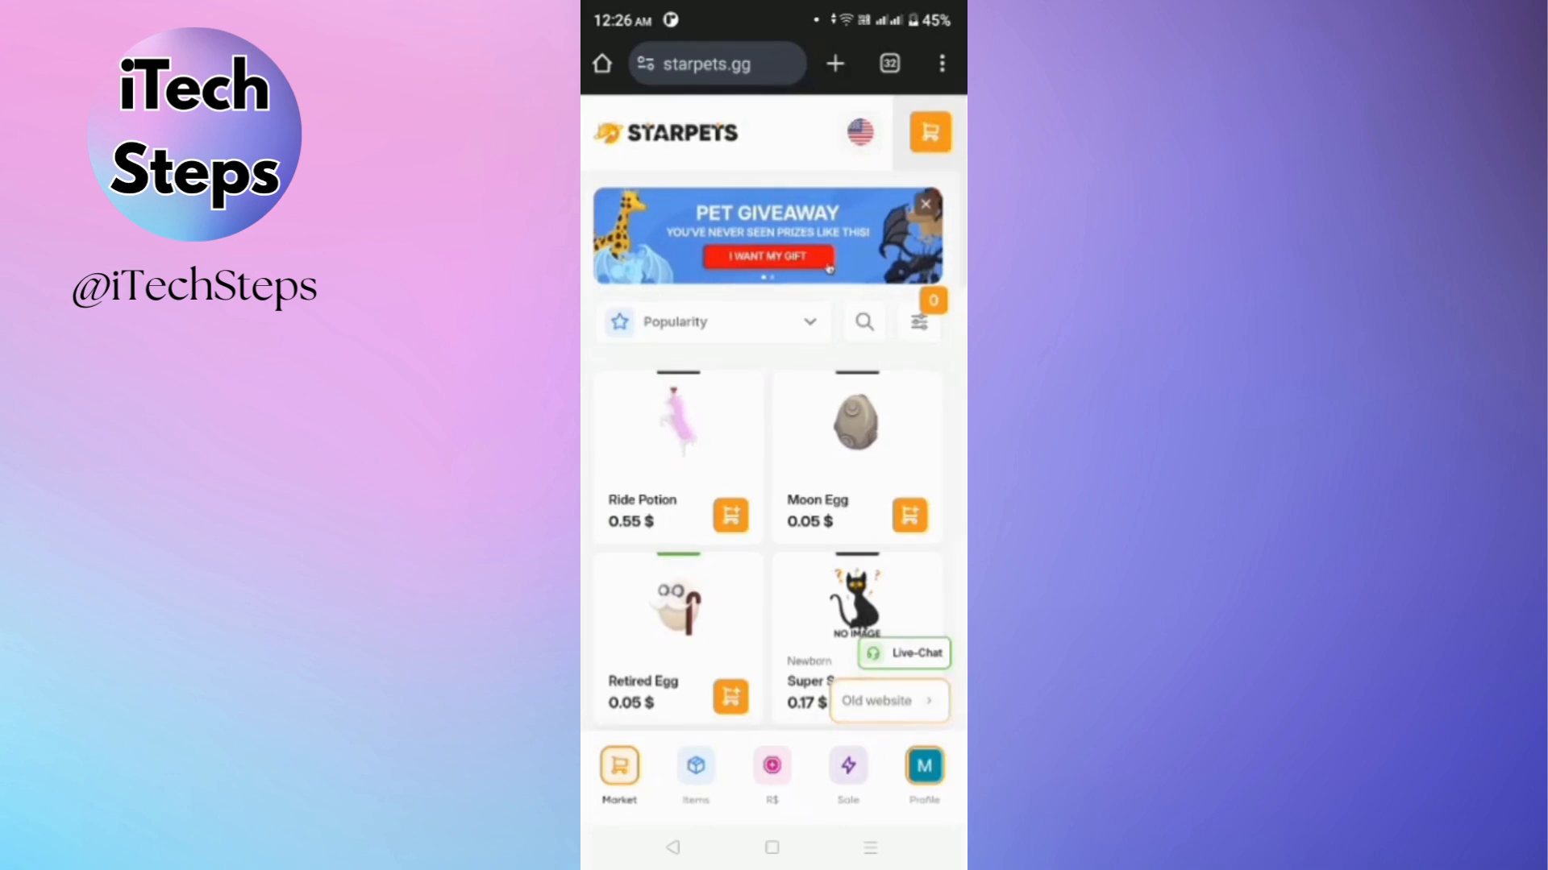
click(695, 768)
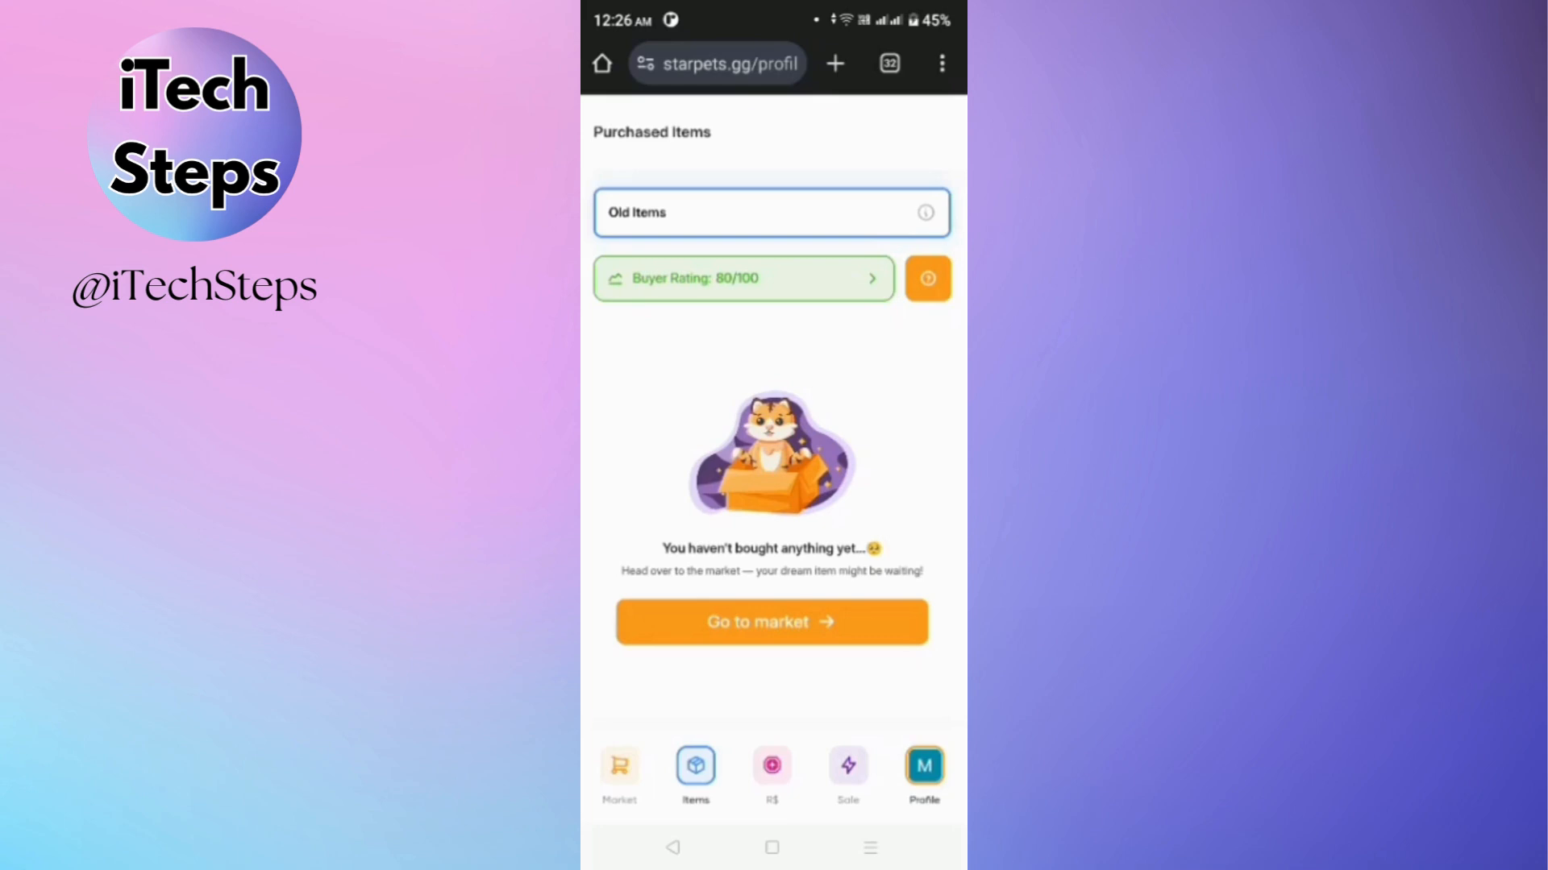
Review the R$ purchase form quoting 1000 R$ for 8.5 $, focusing the Amount field
click(770, 764)
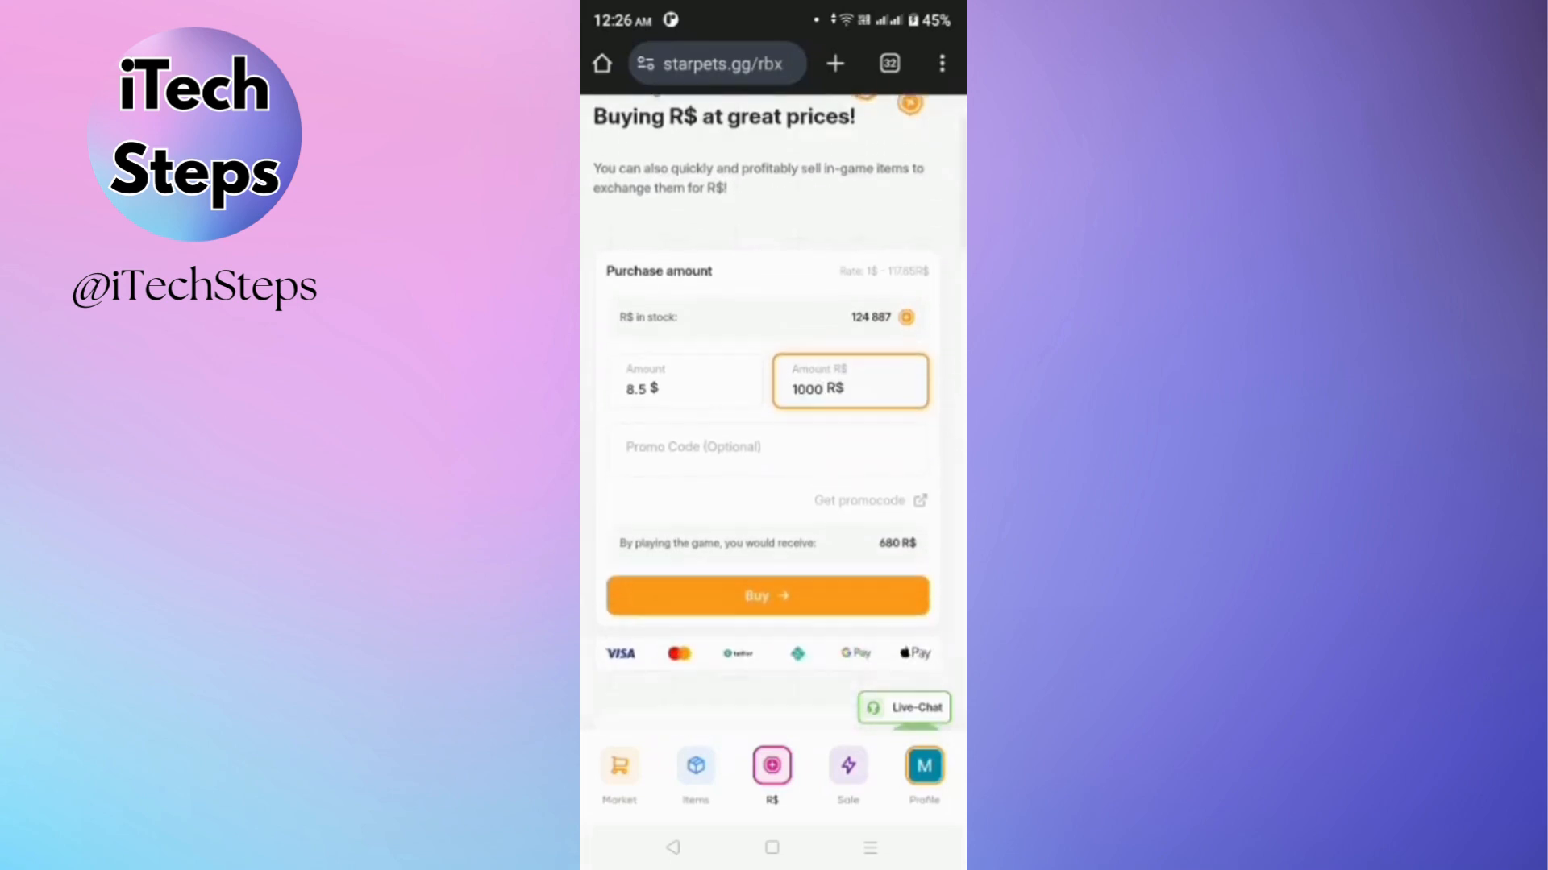
scroll(down, 3)
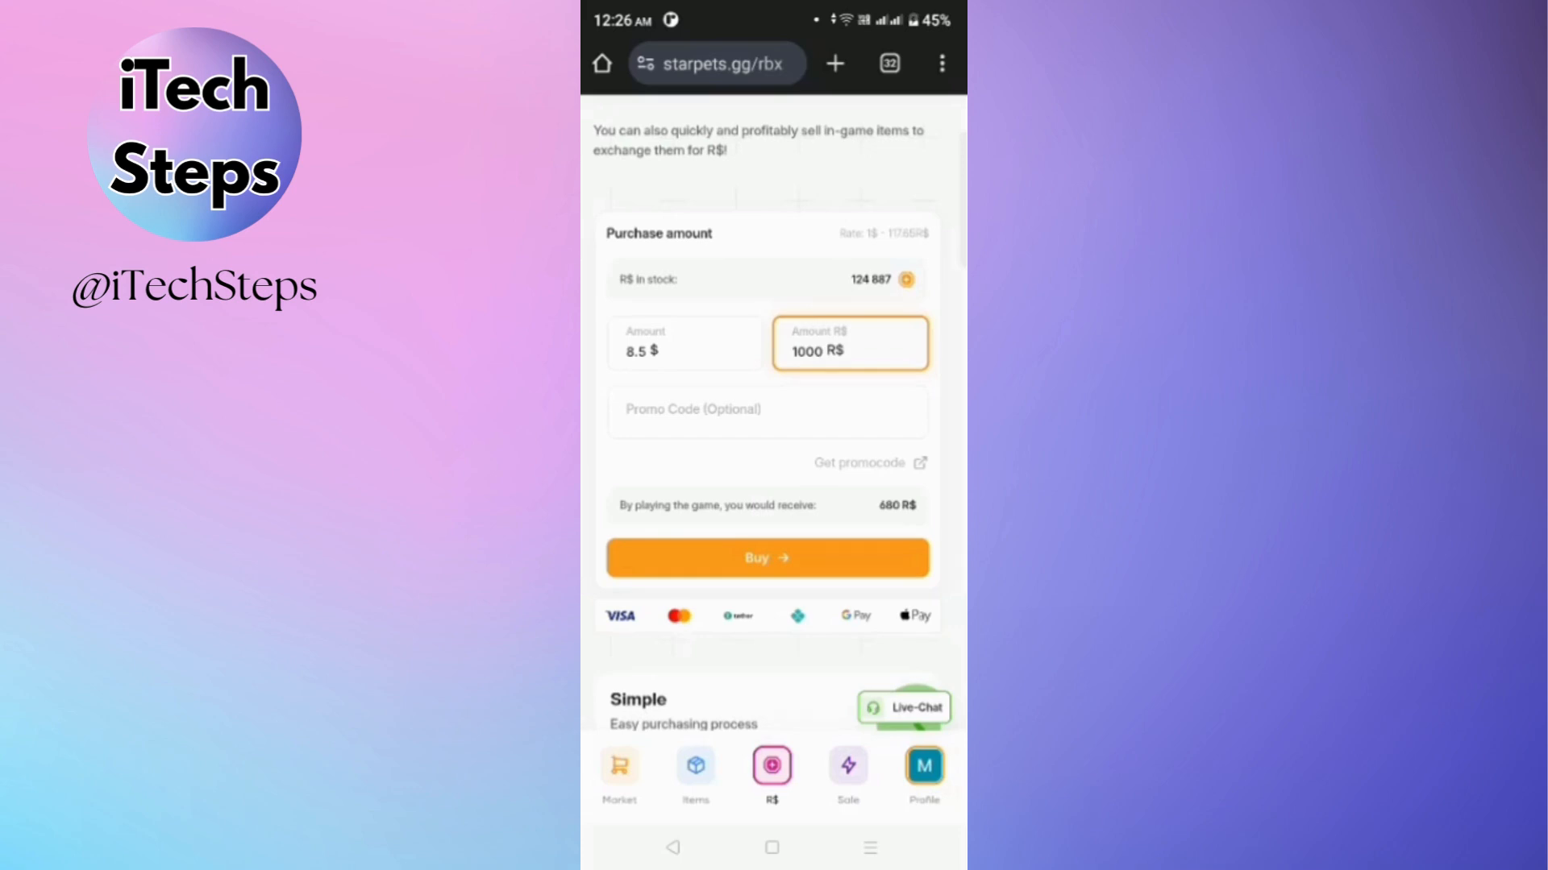
scroll(down, 3)
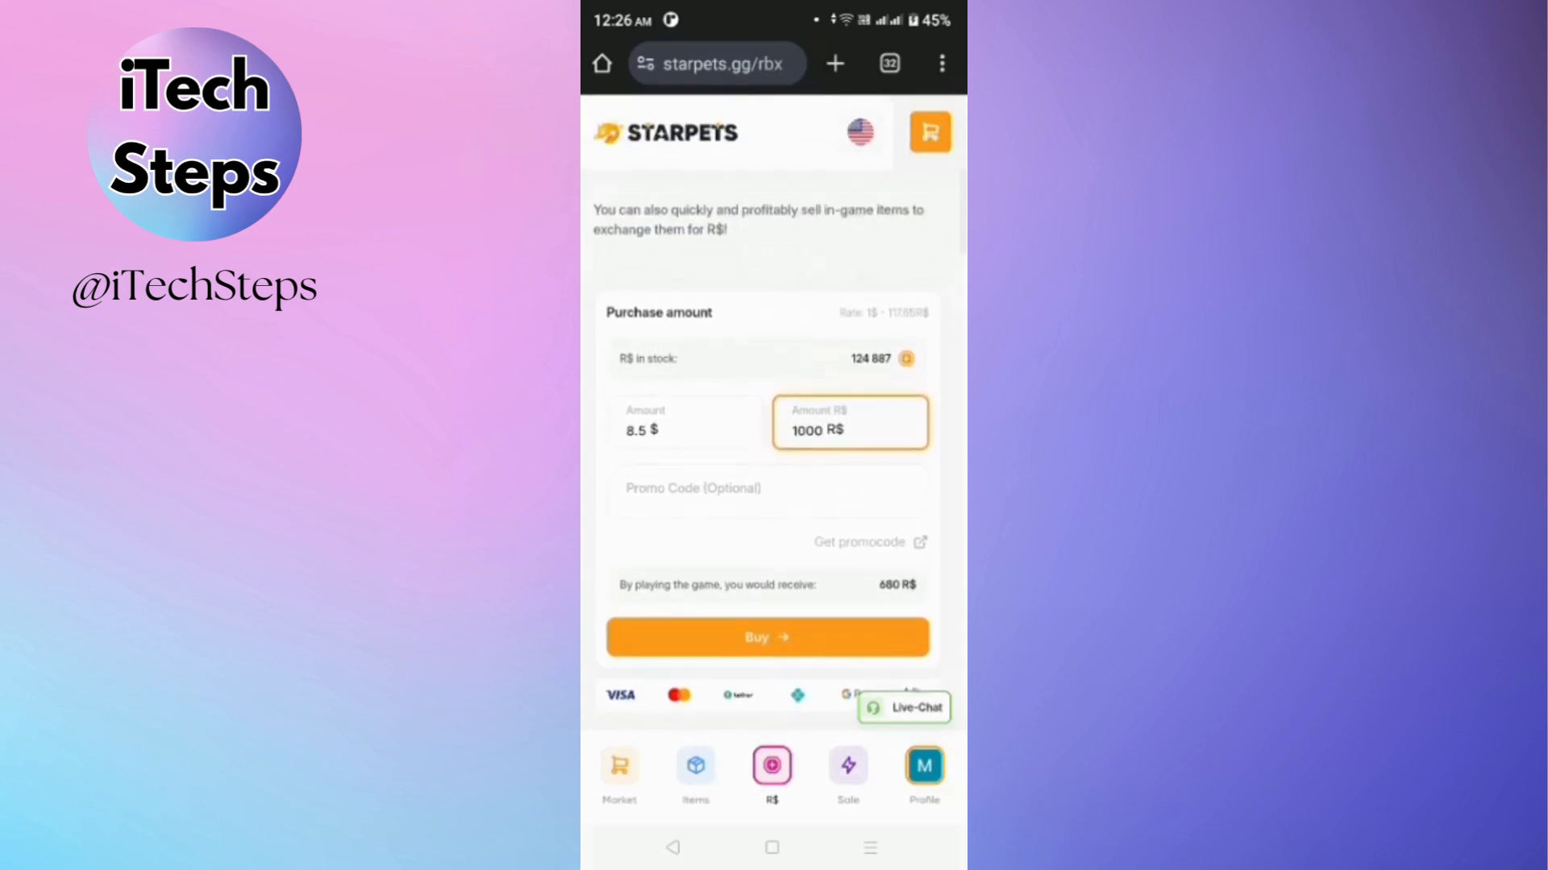
scroll(up, 3)
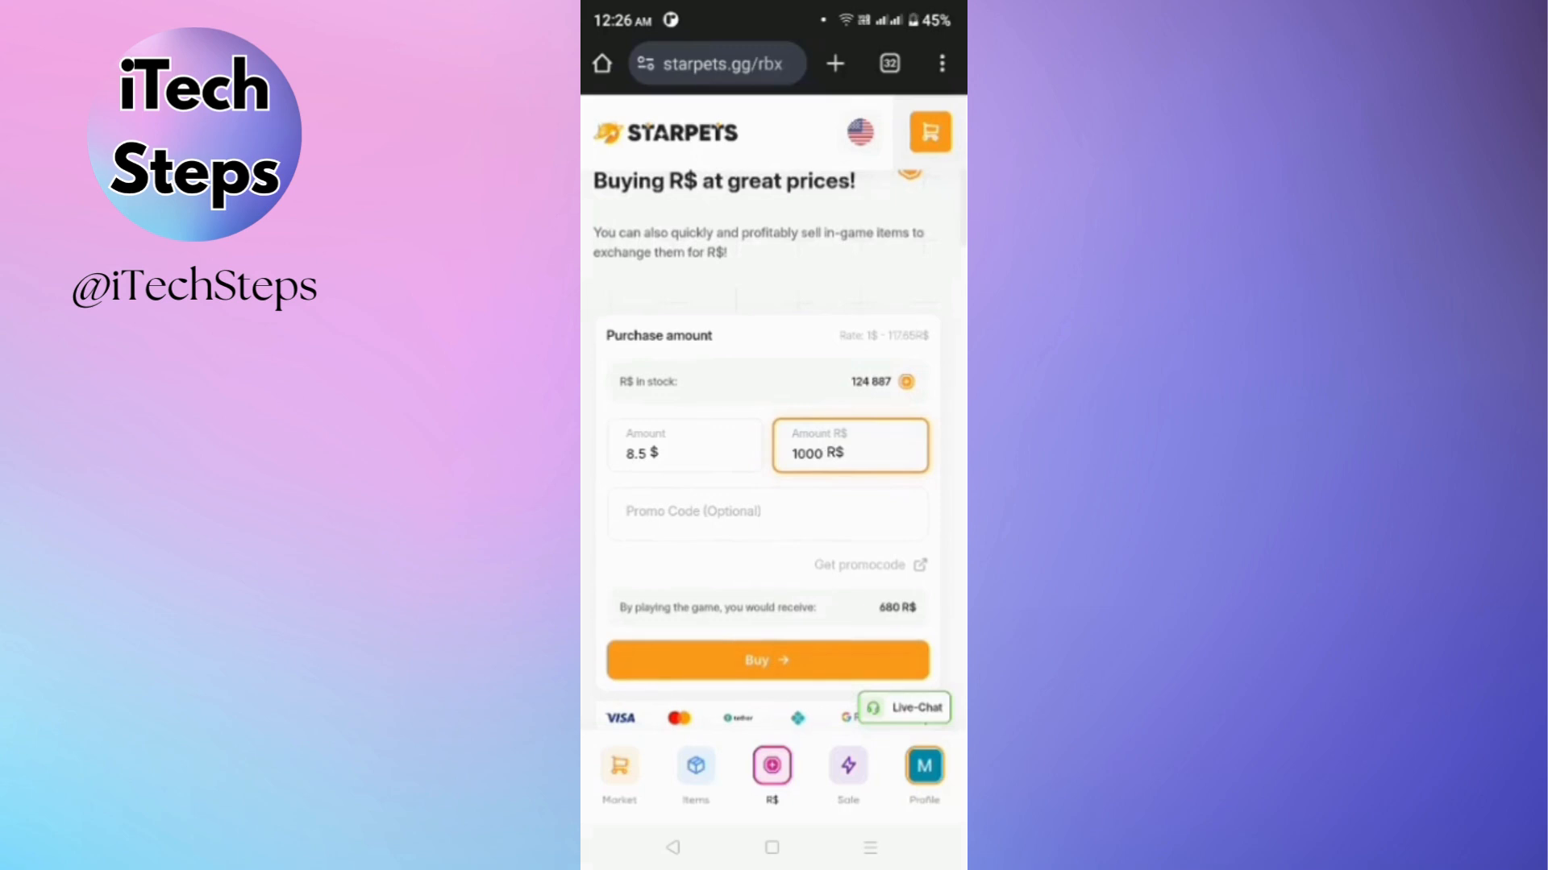
click(682, 445)
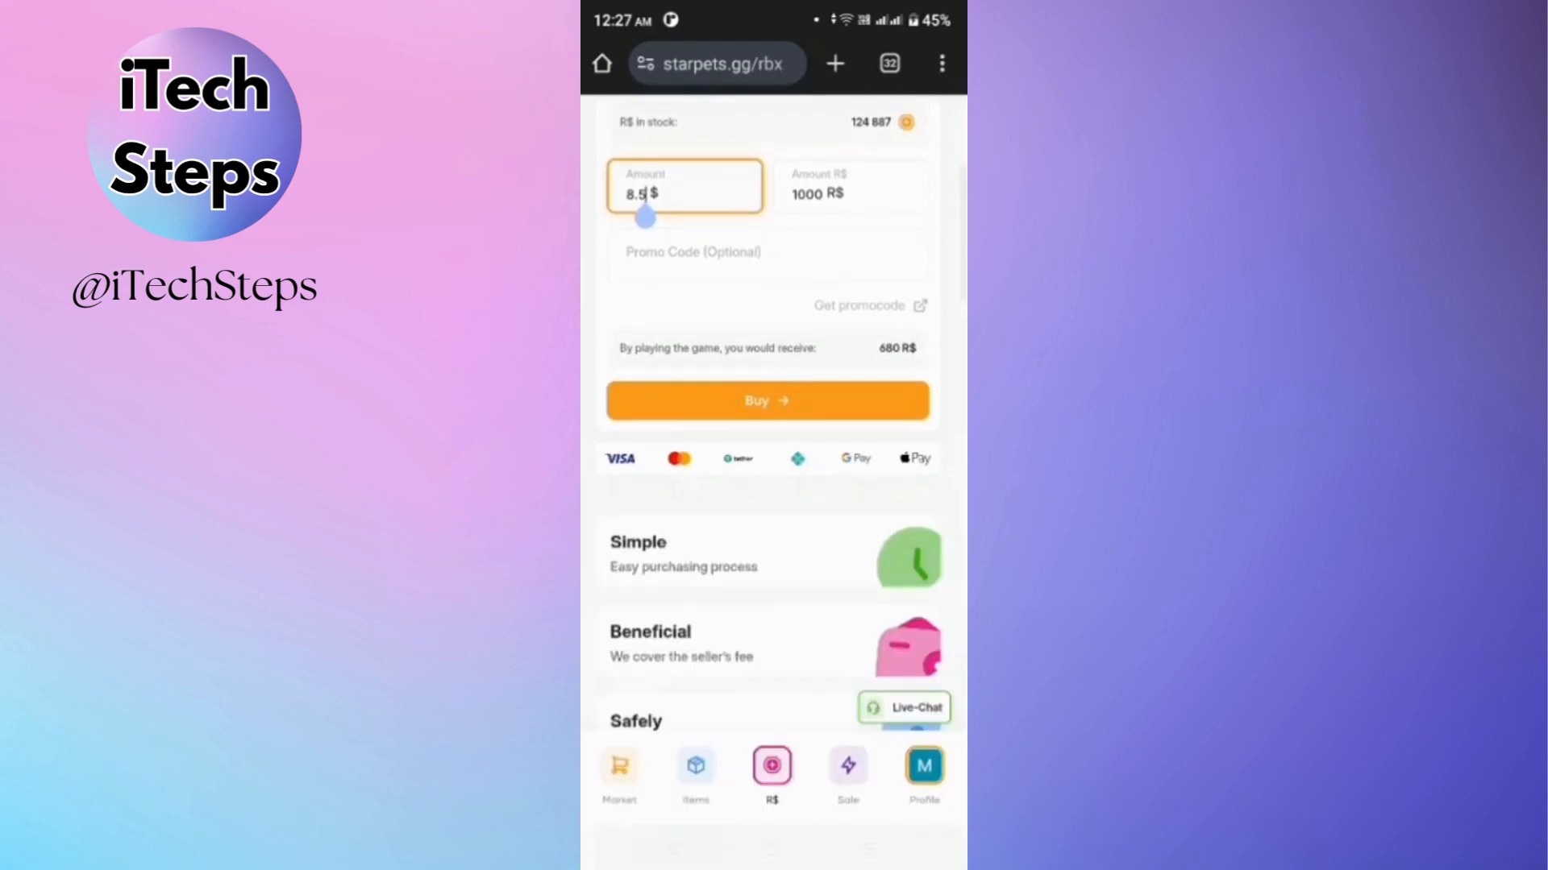
scroll(down, 3)
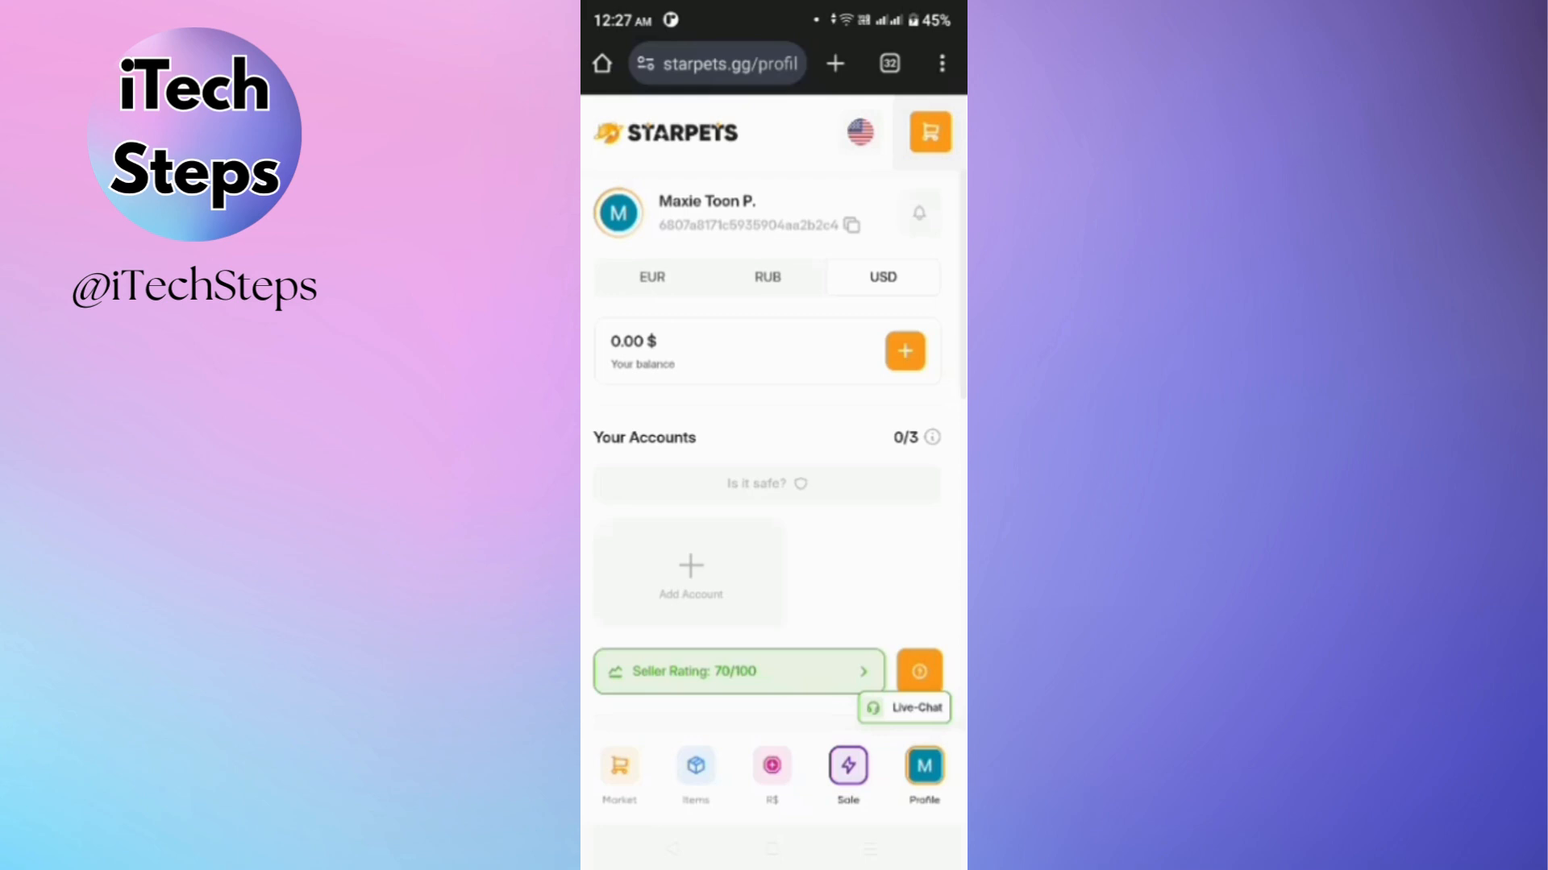
Scroll up and down the Sale page and footer to inspect the seller tools
scroll(down, 3)
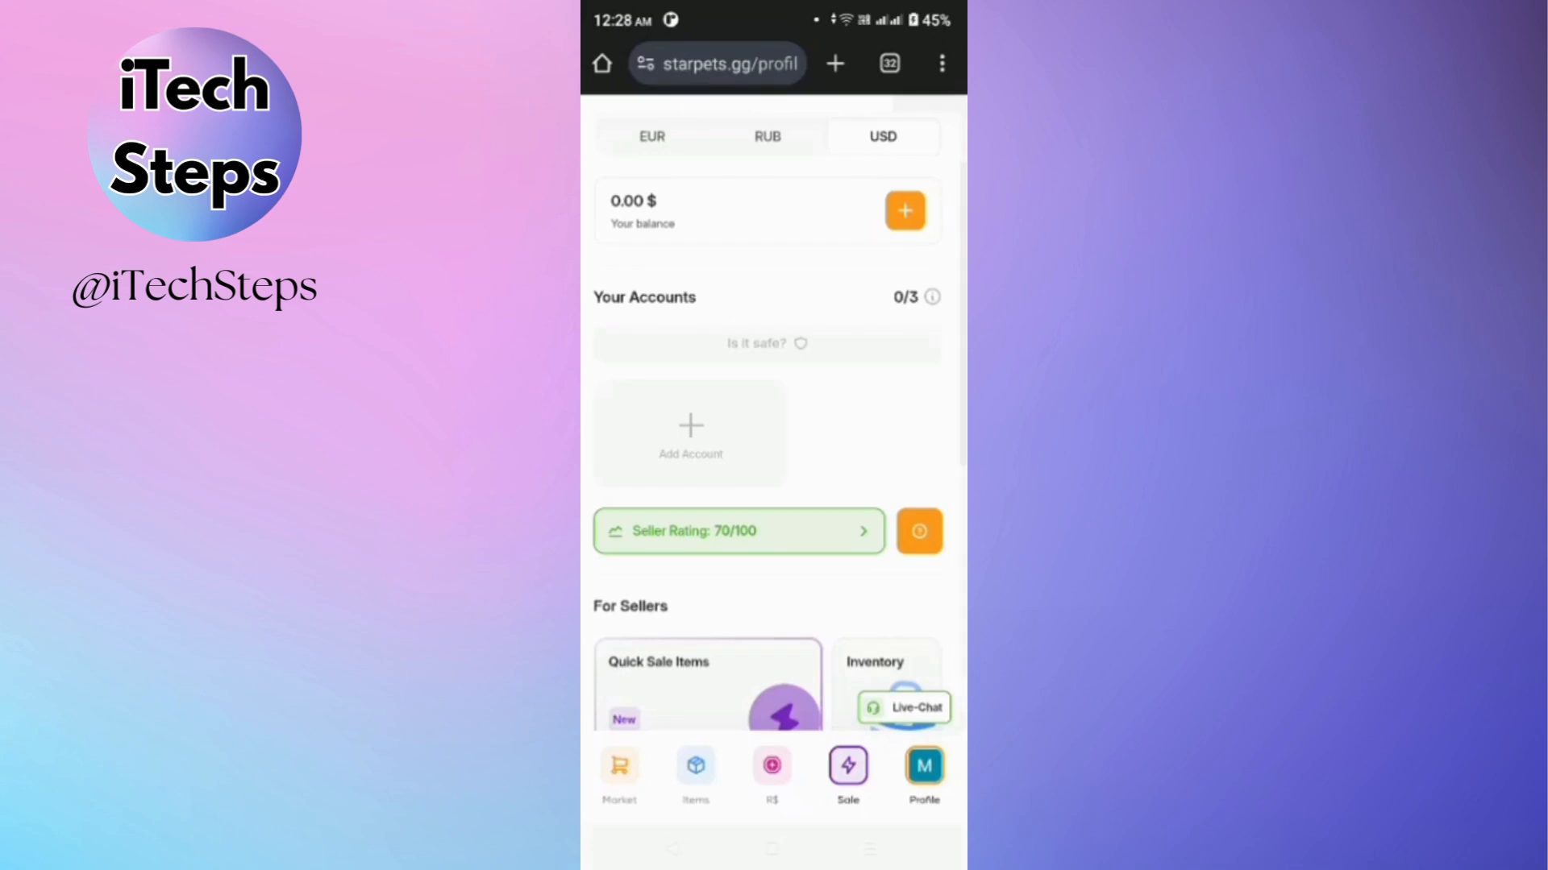
scroll(down, 3)
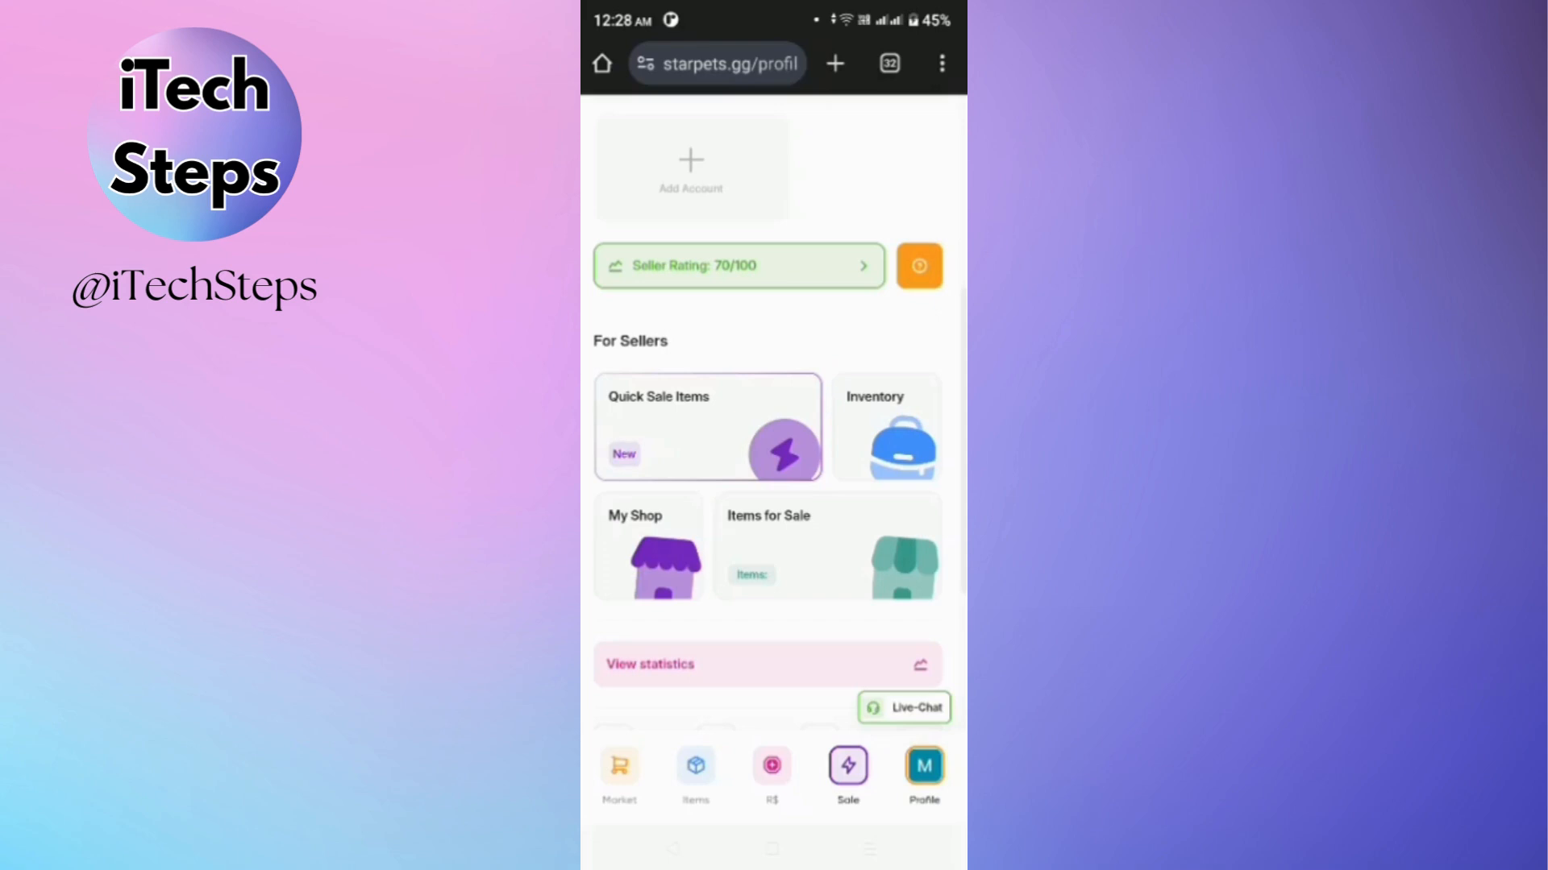
scroll(up, 3)
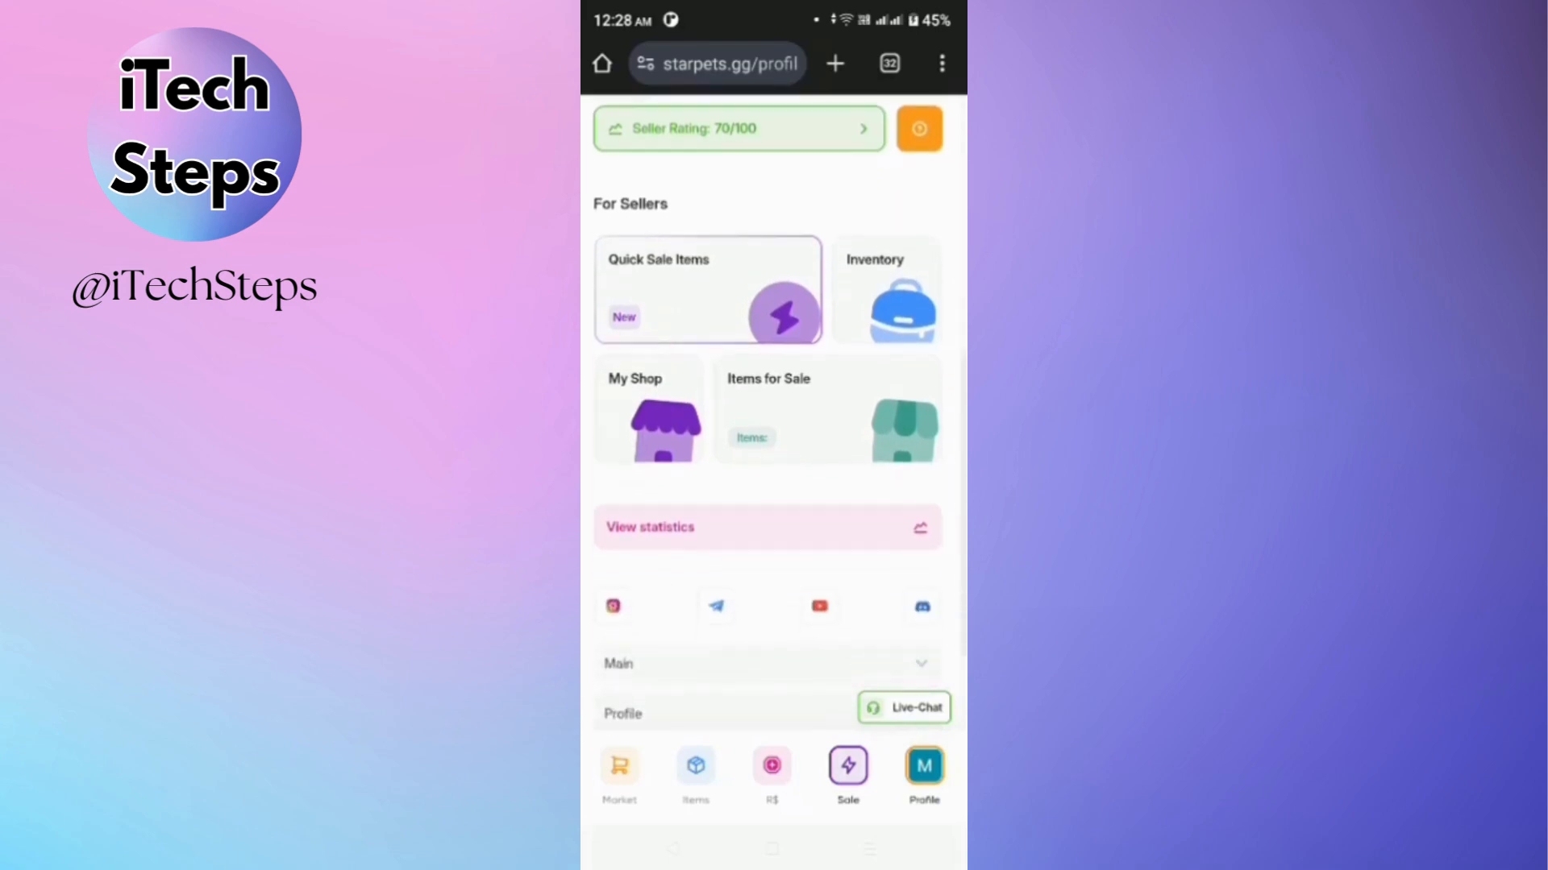
scroll(up, 3)
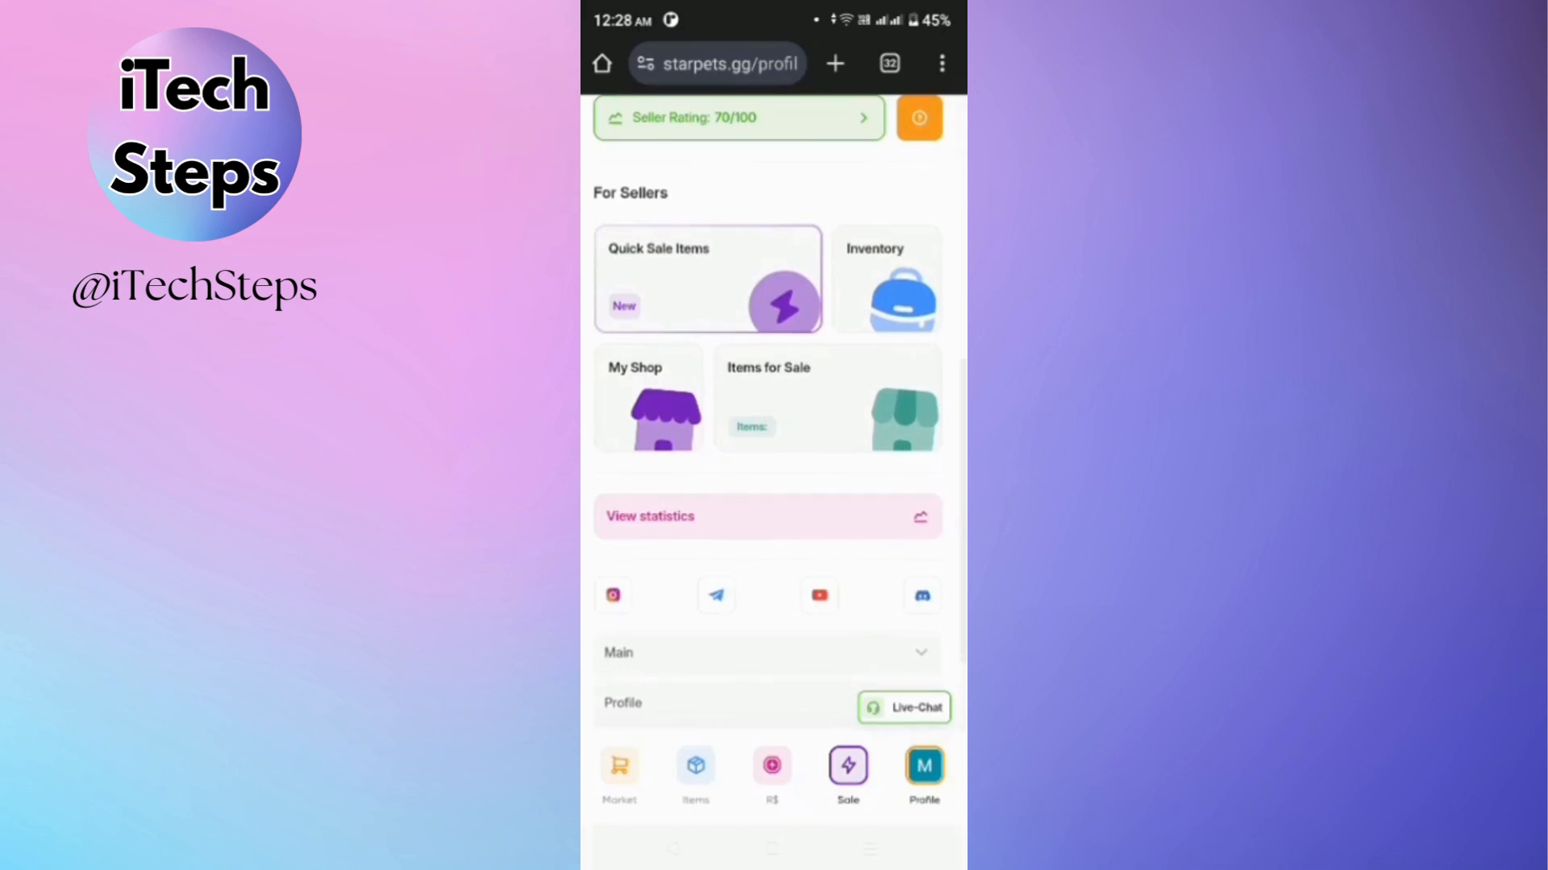
scroll(down, 3)
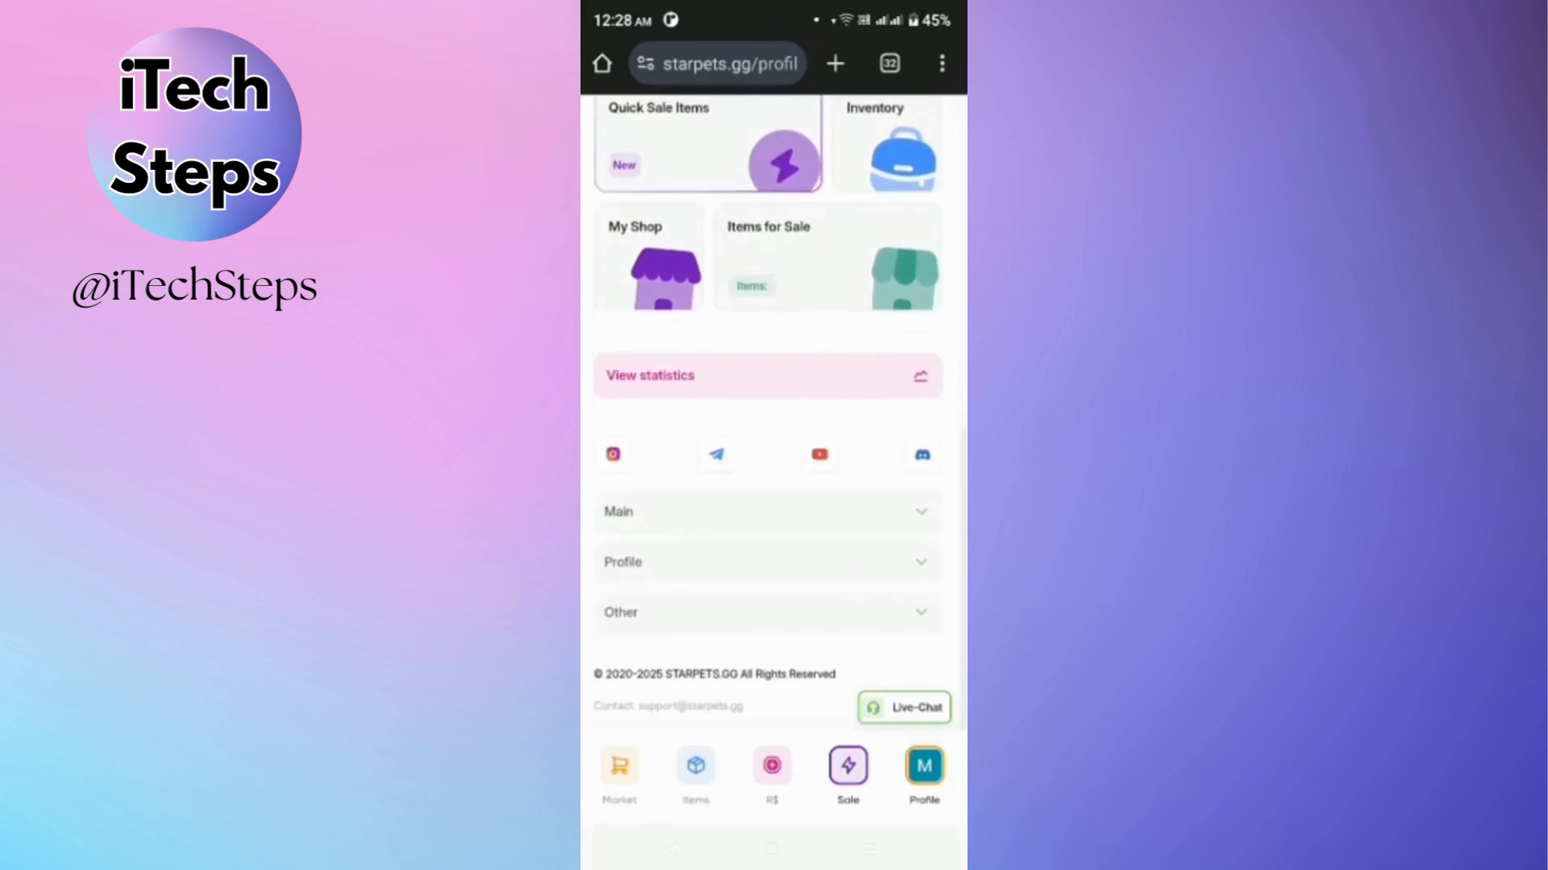
scroll(up, 3)
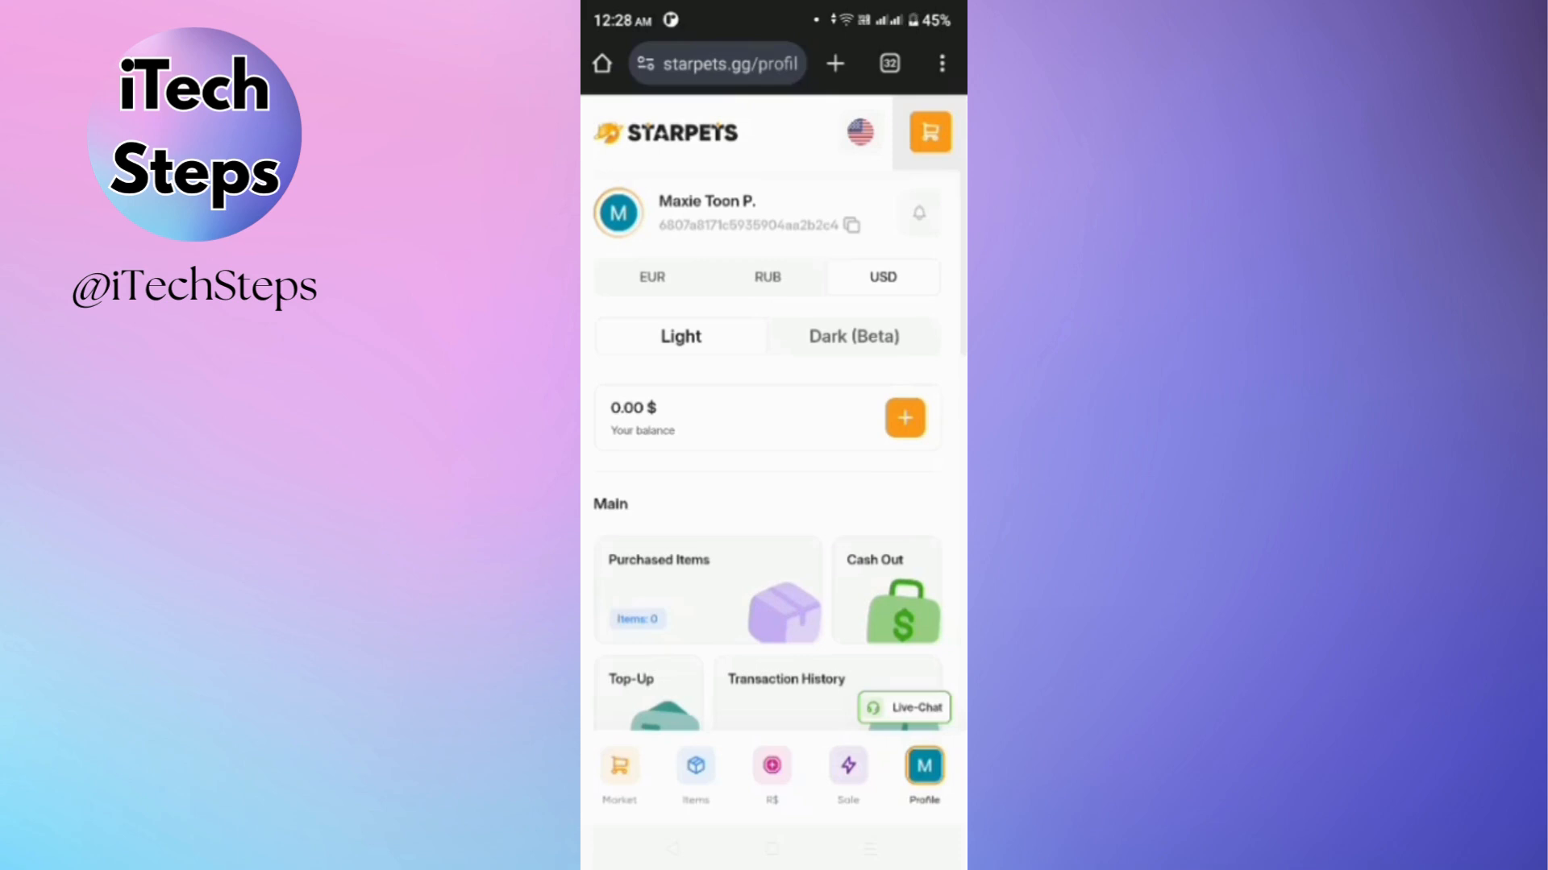
scroll(down, 3)
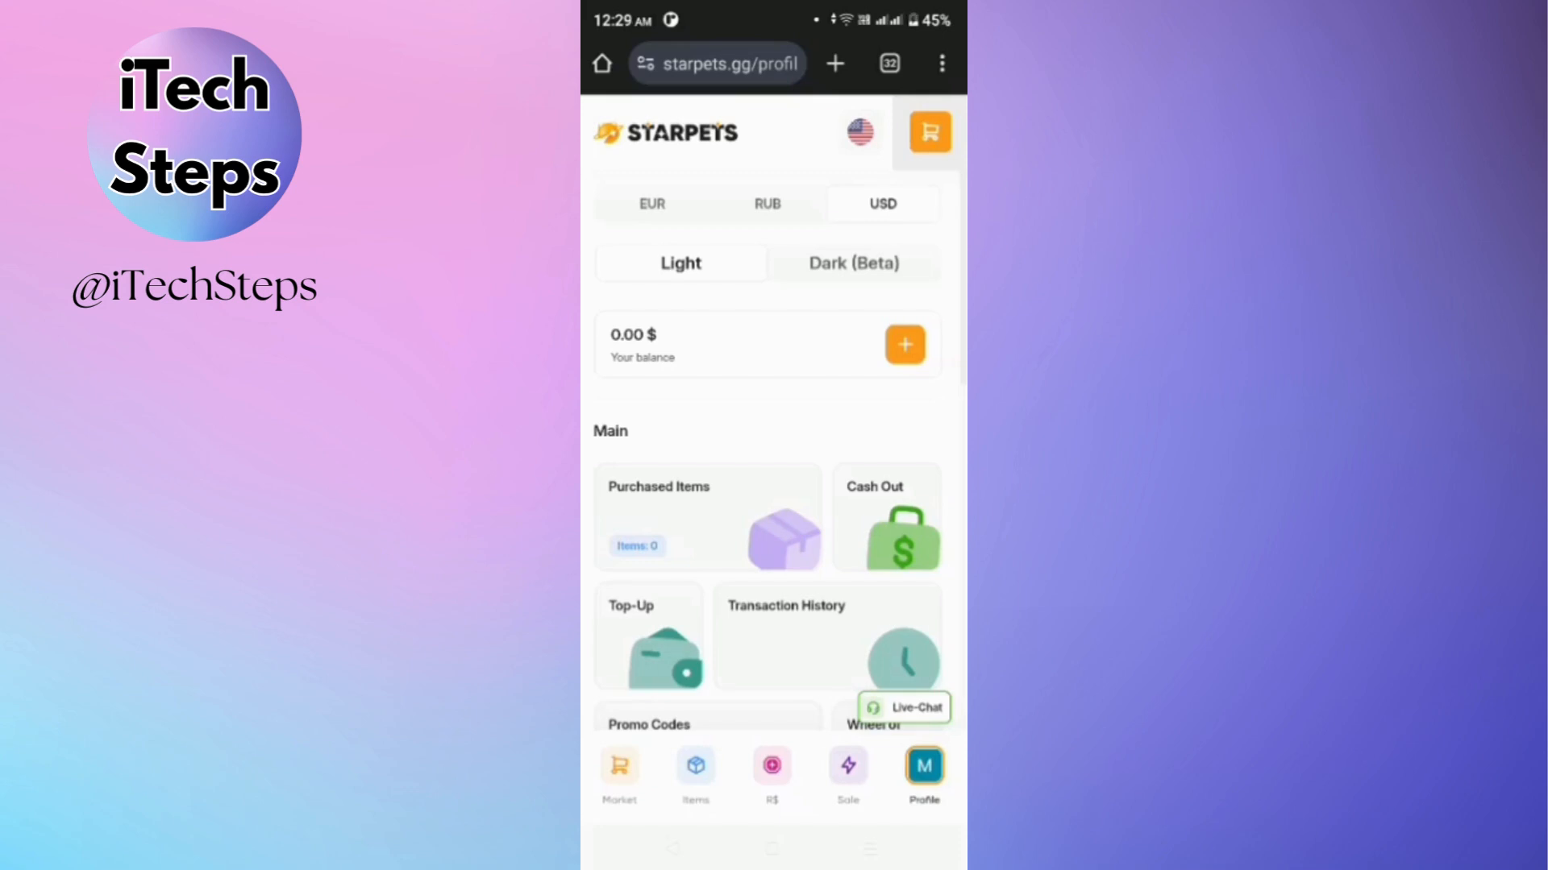
click(903, 343)
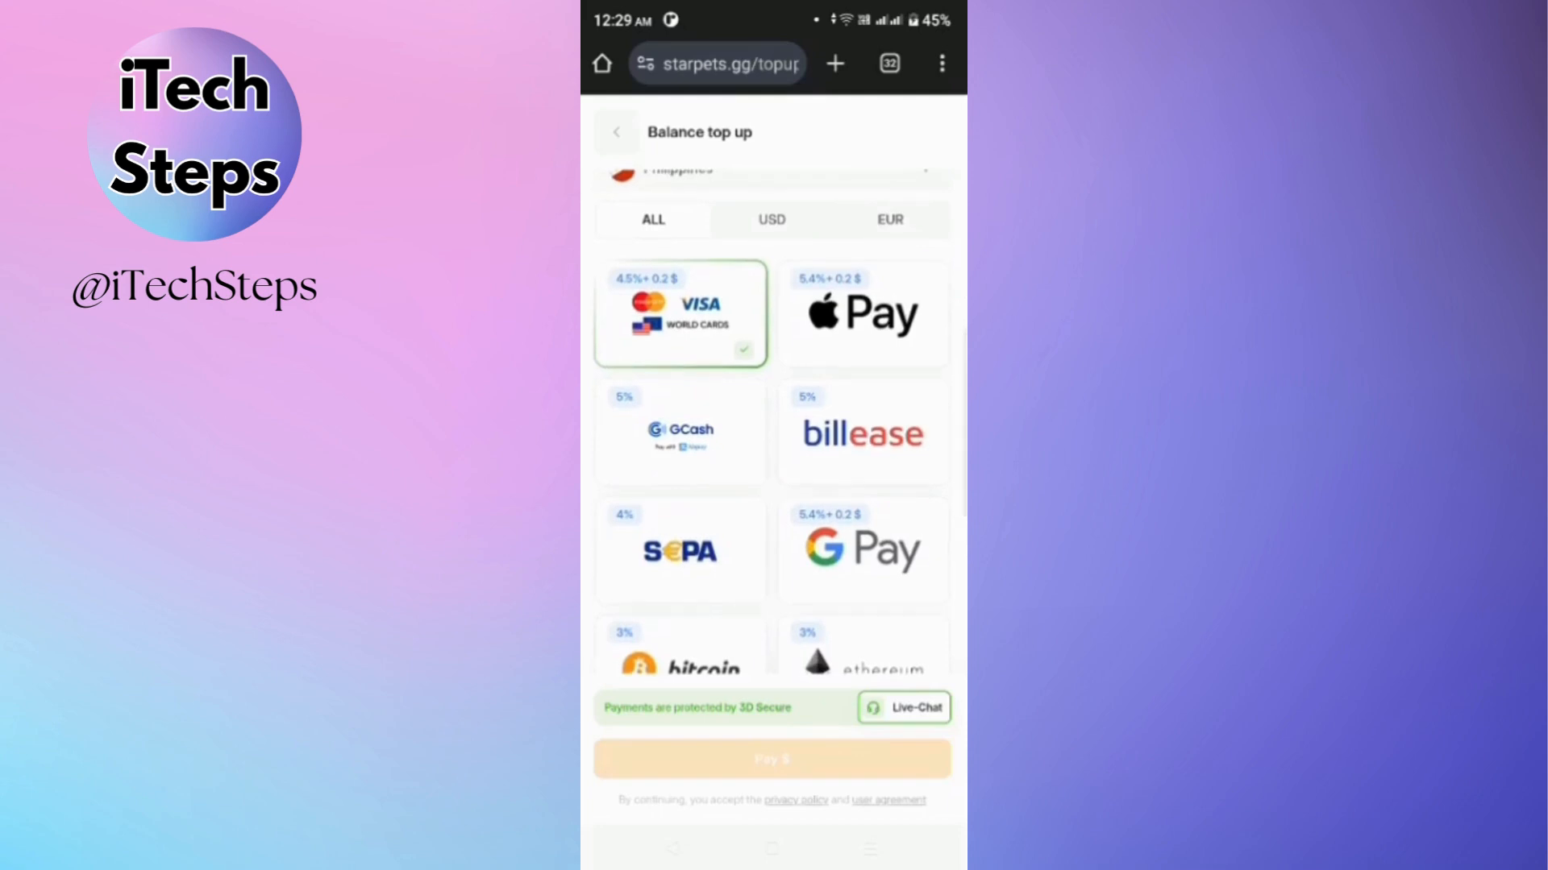
scroll(up, 3)
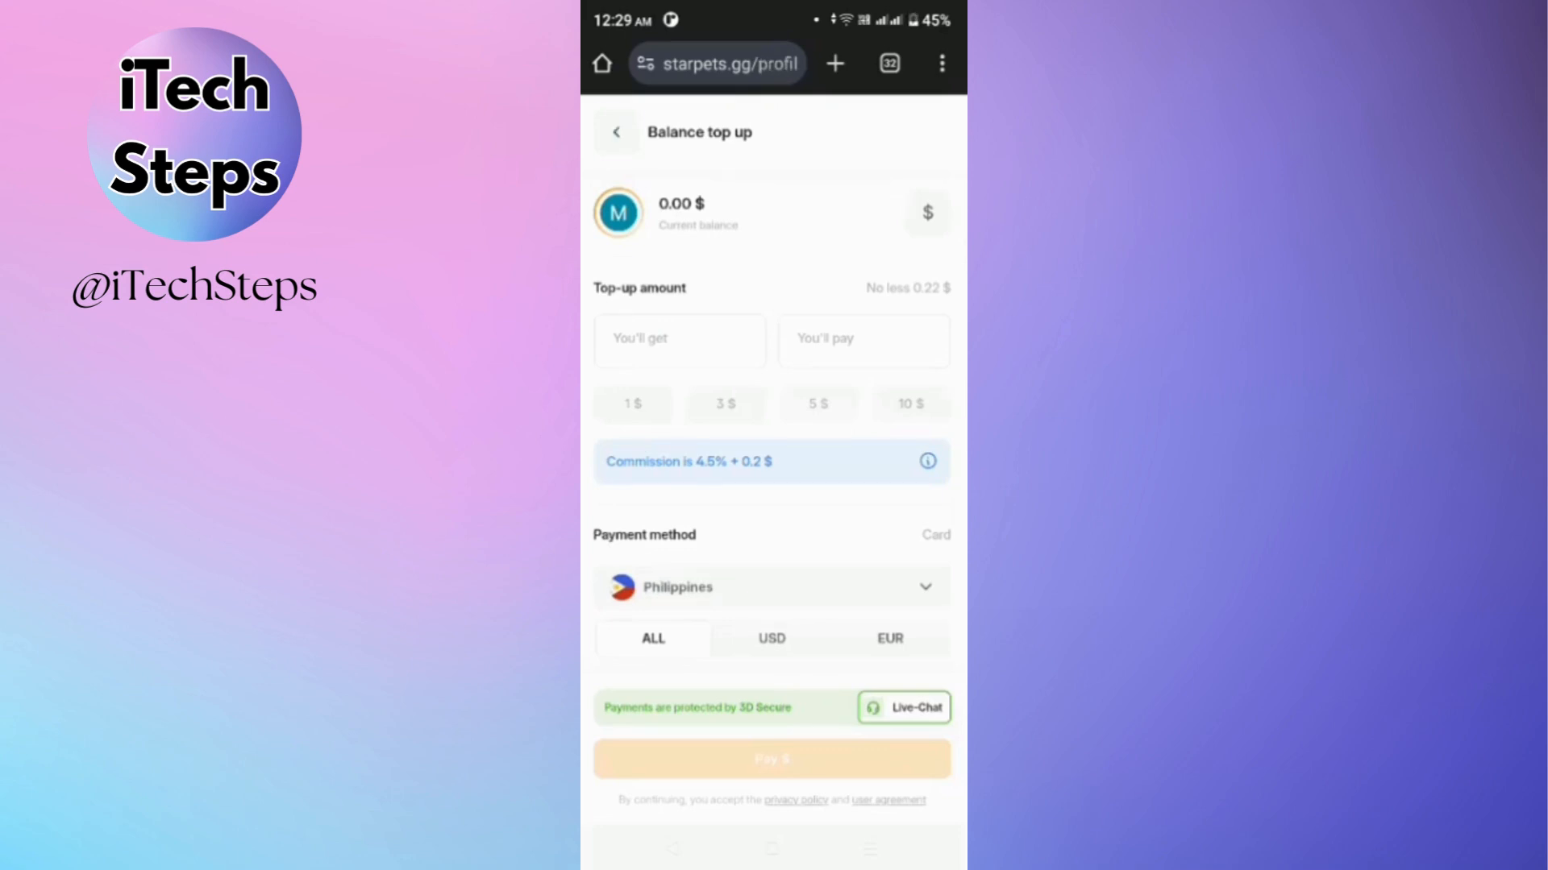
click(616, 132)
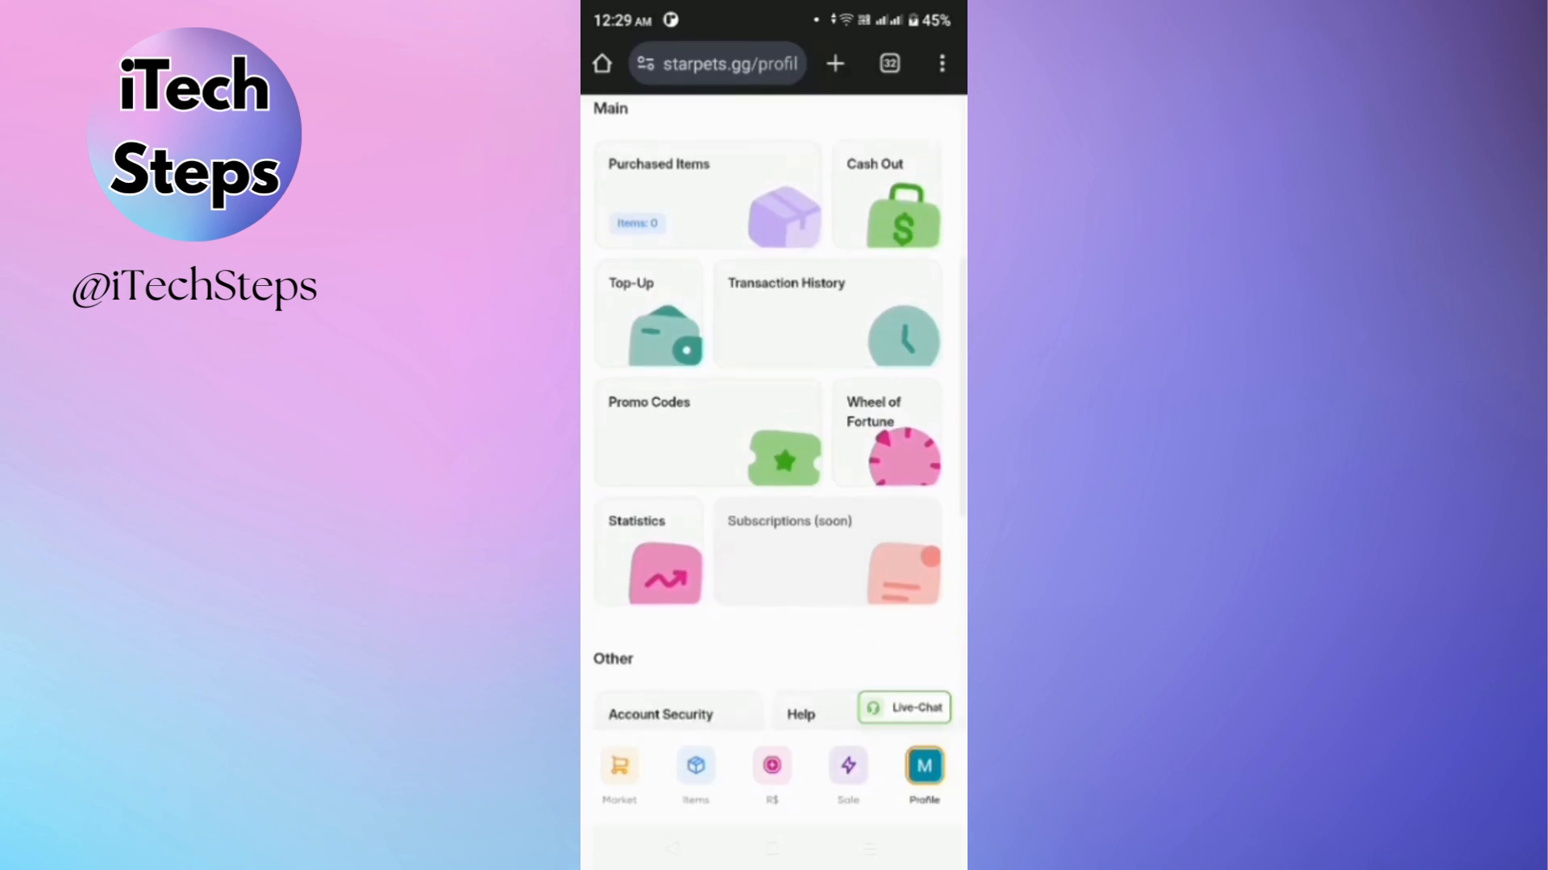
scroll(up, 3)
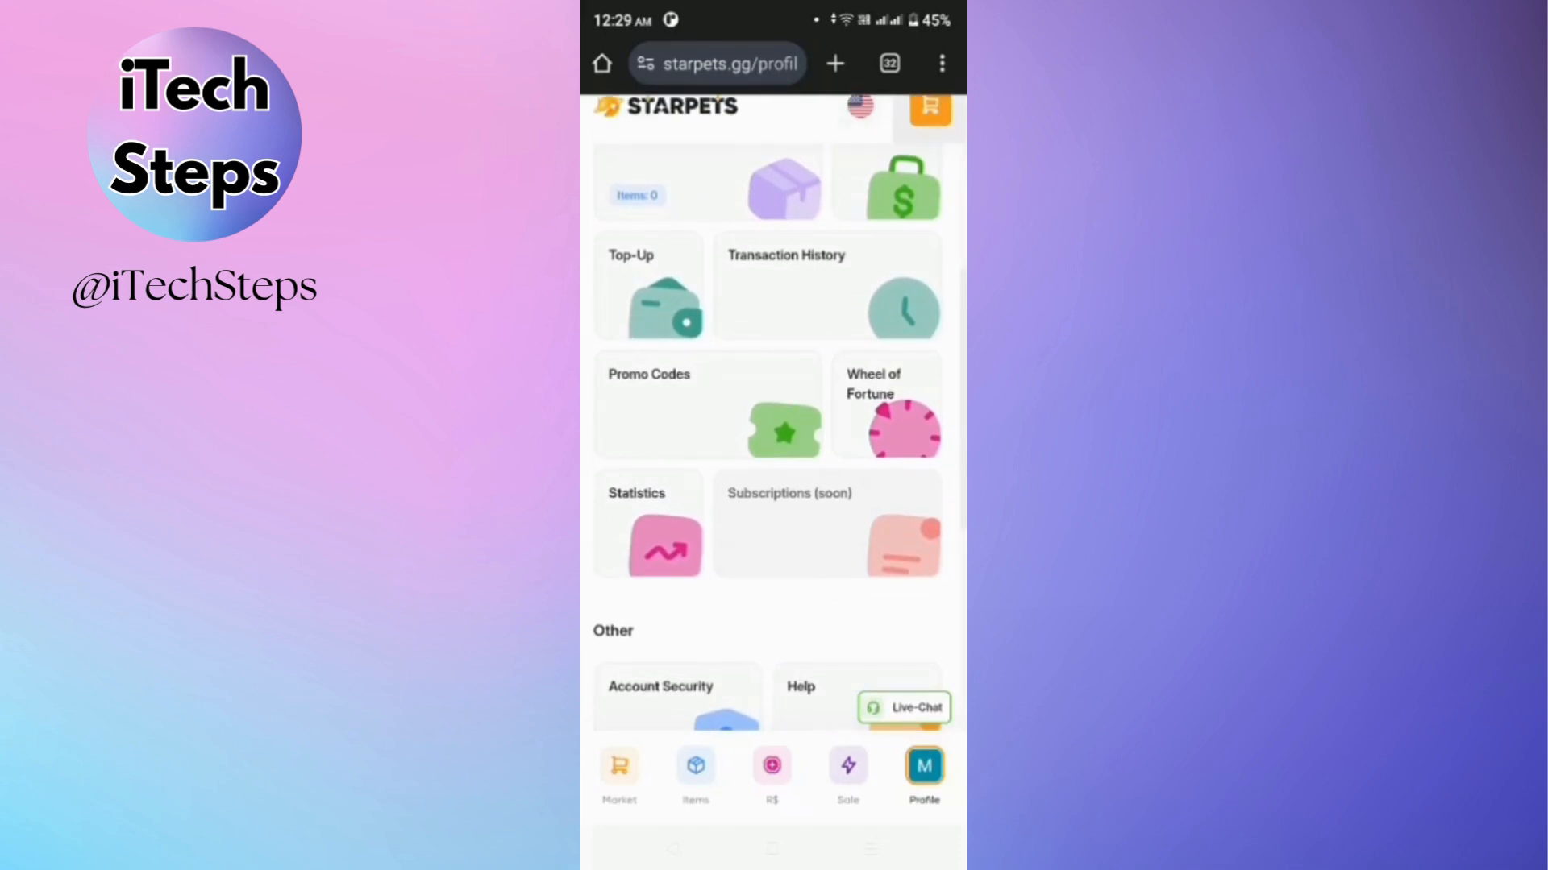
click(707, 404)
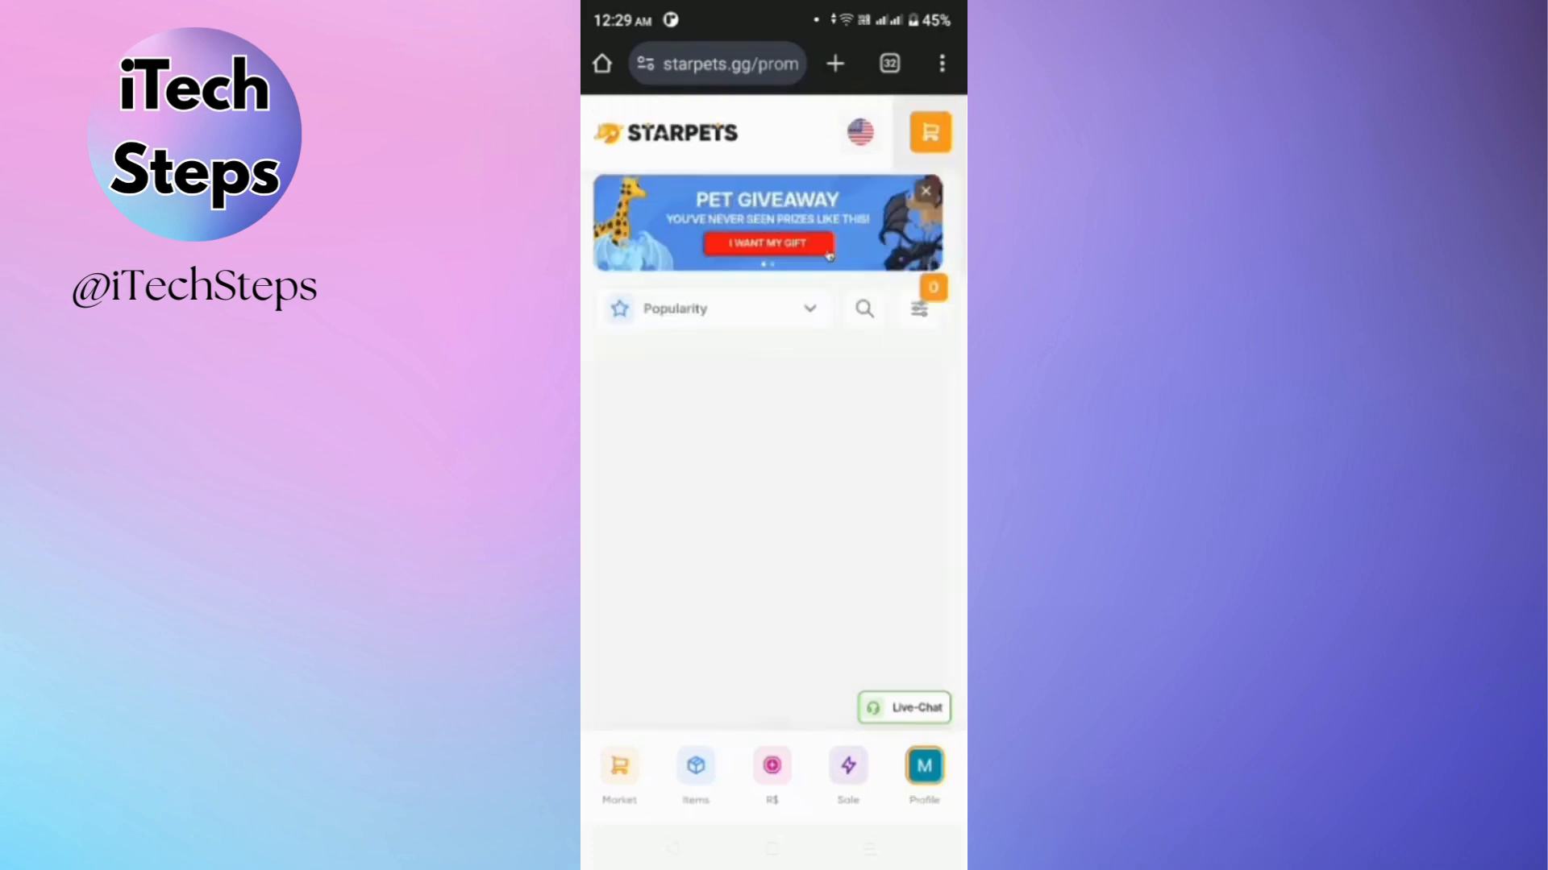
click(769, 243)
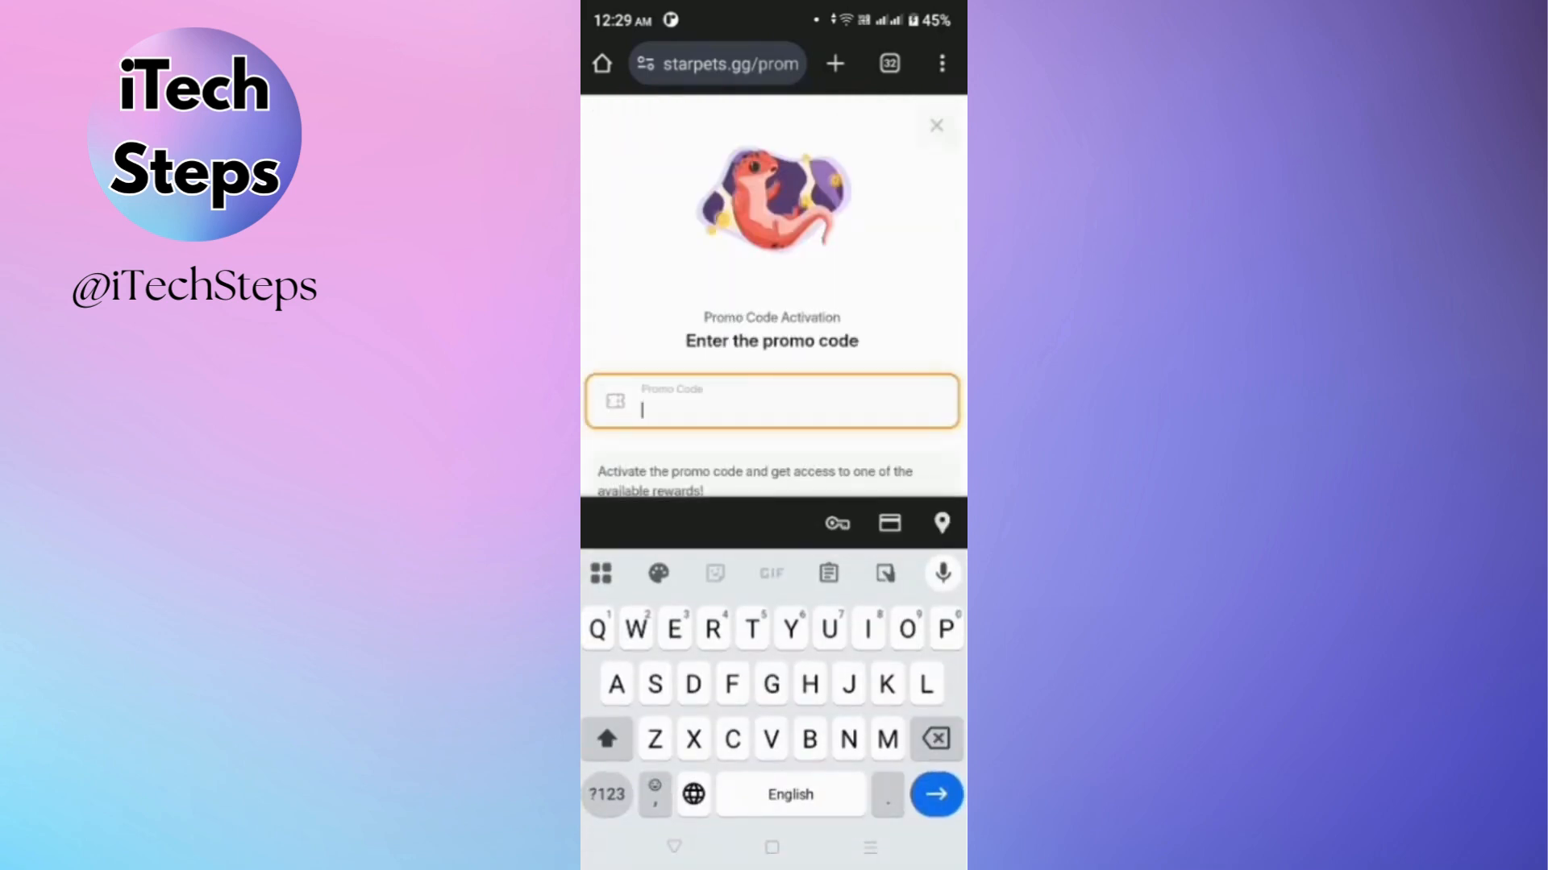
click(935, 124)
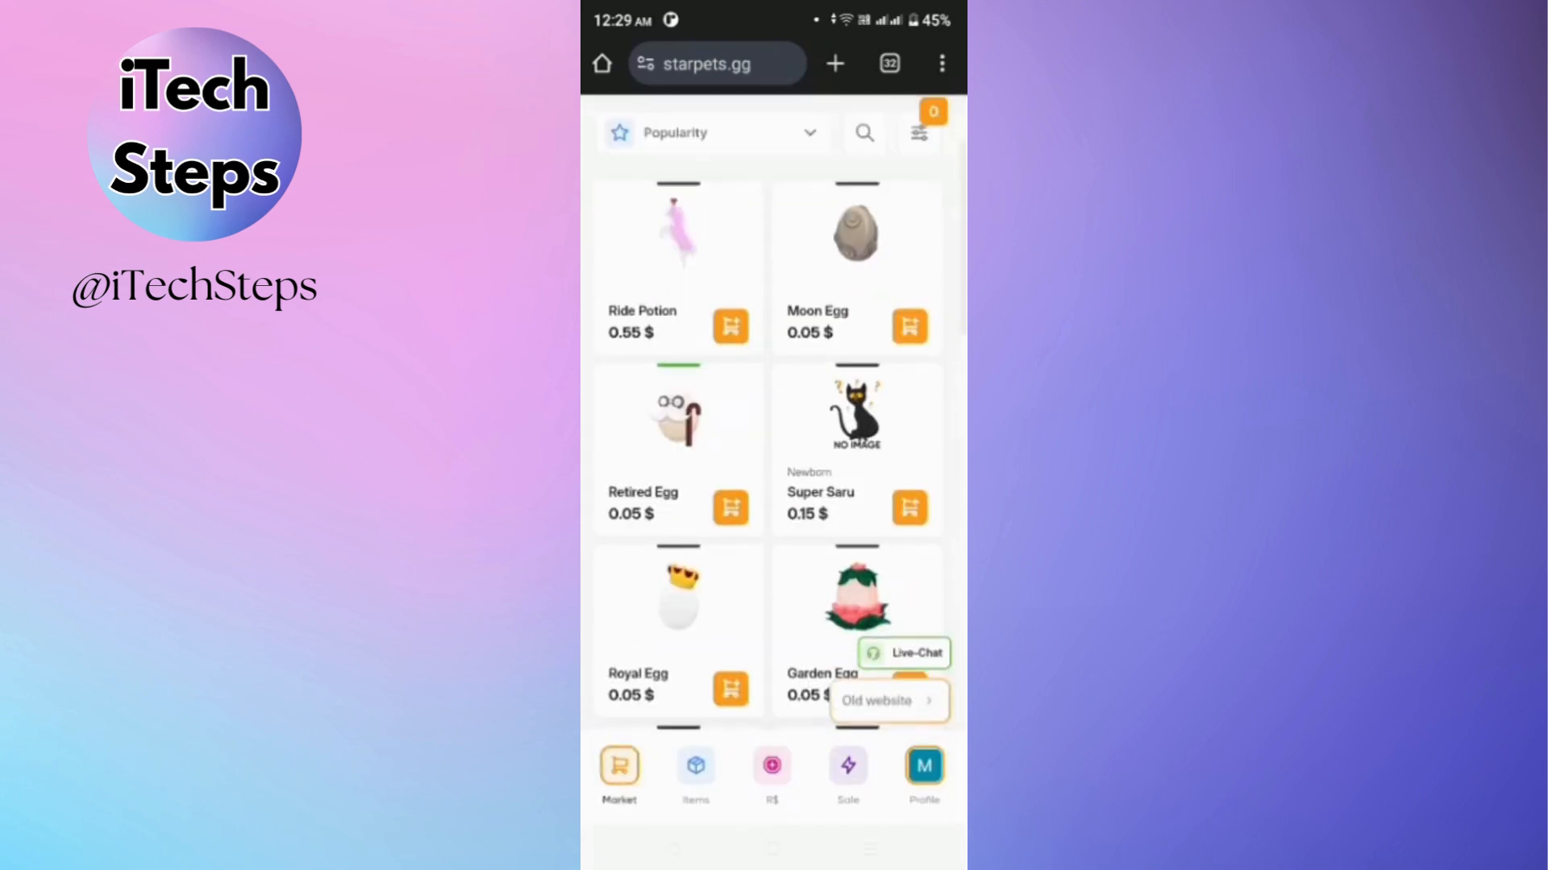
click(923, 770)
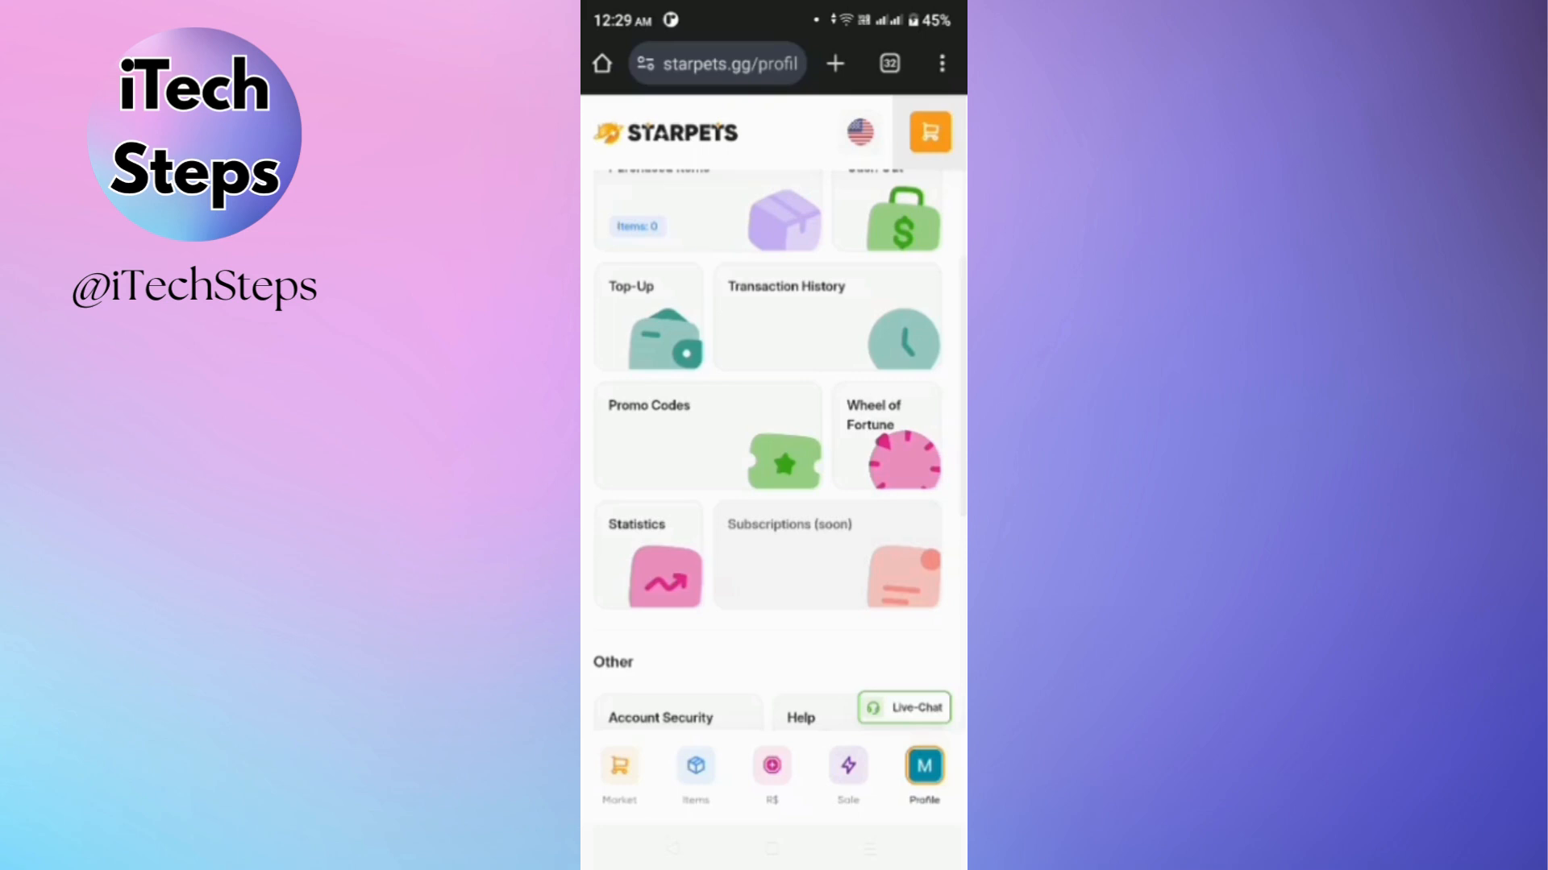
click(884, 444)
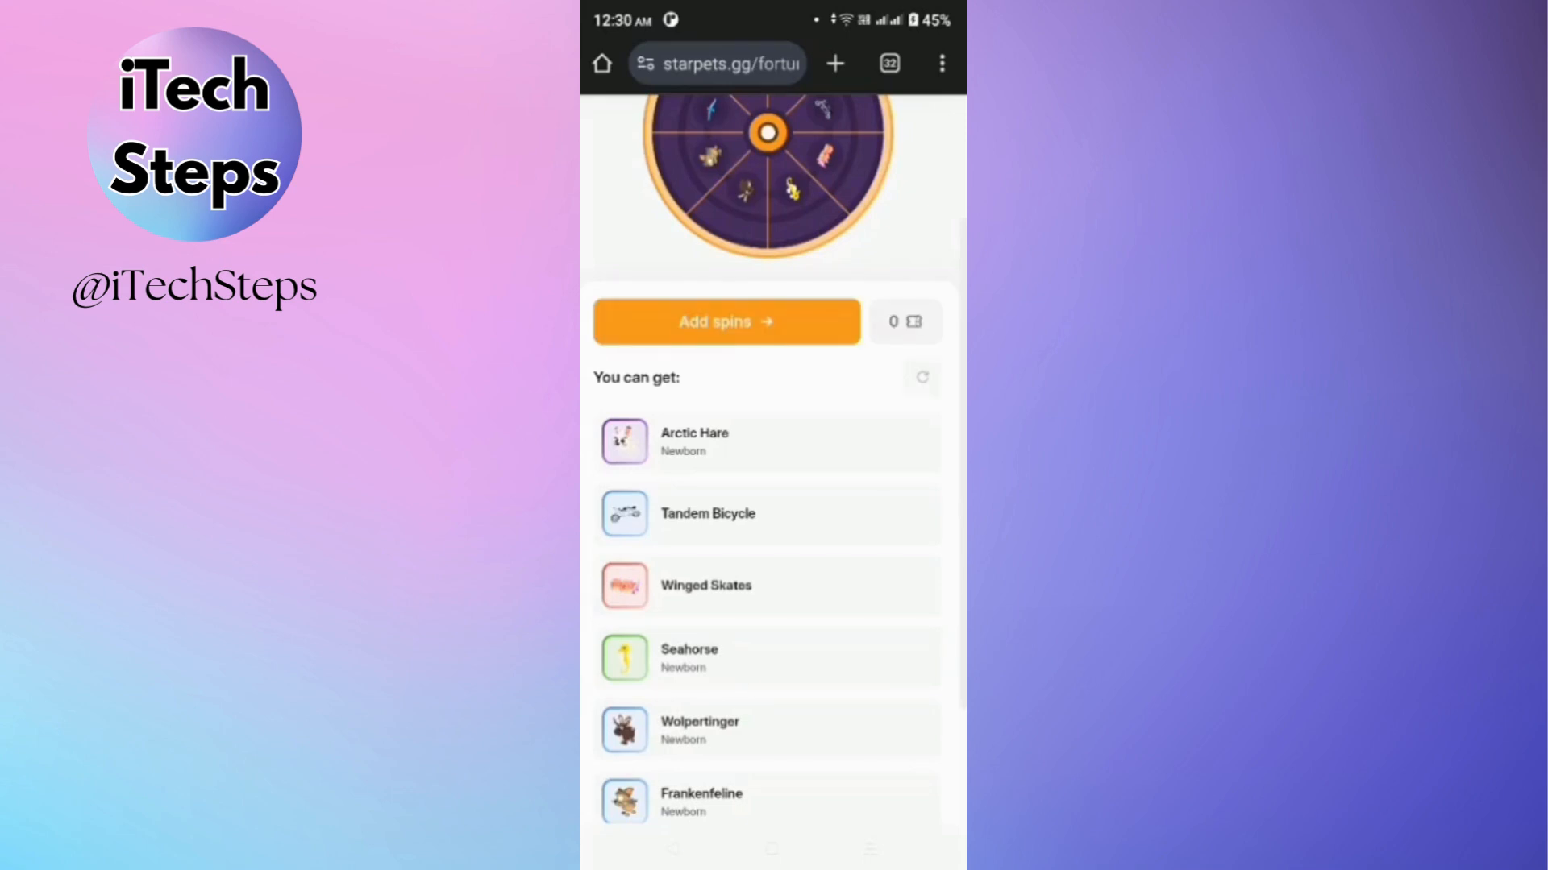
click(923, 770)
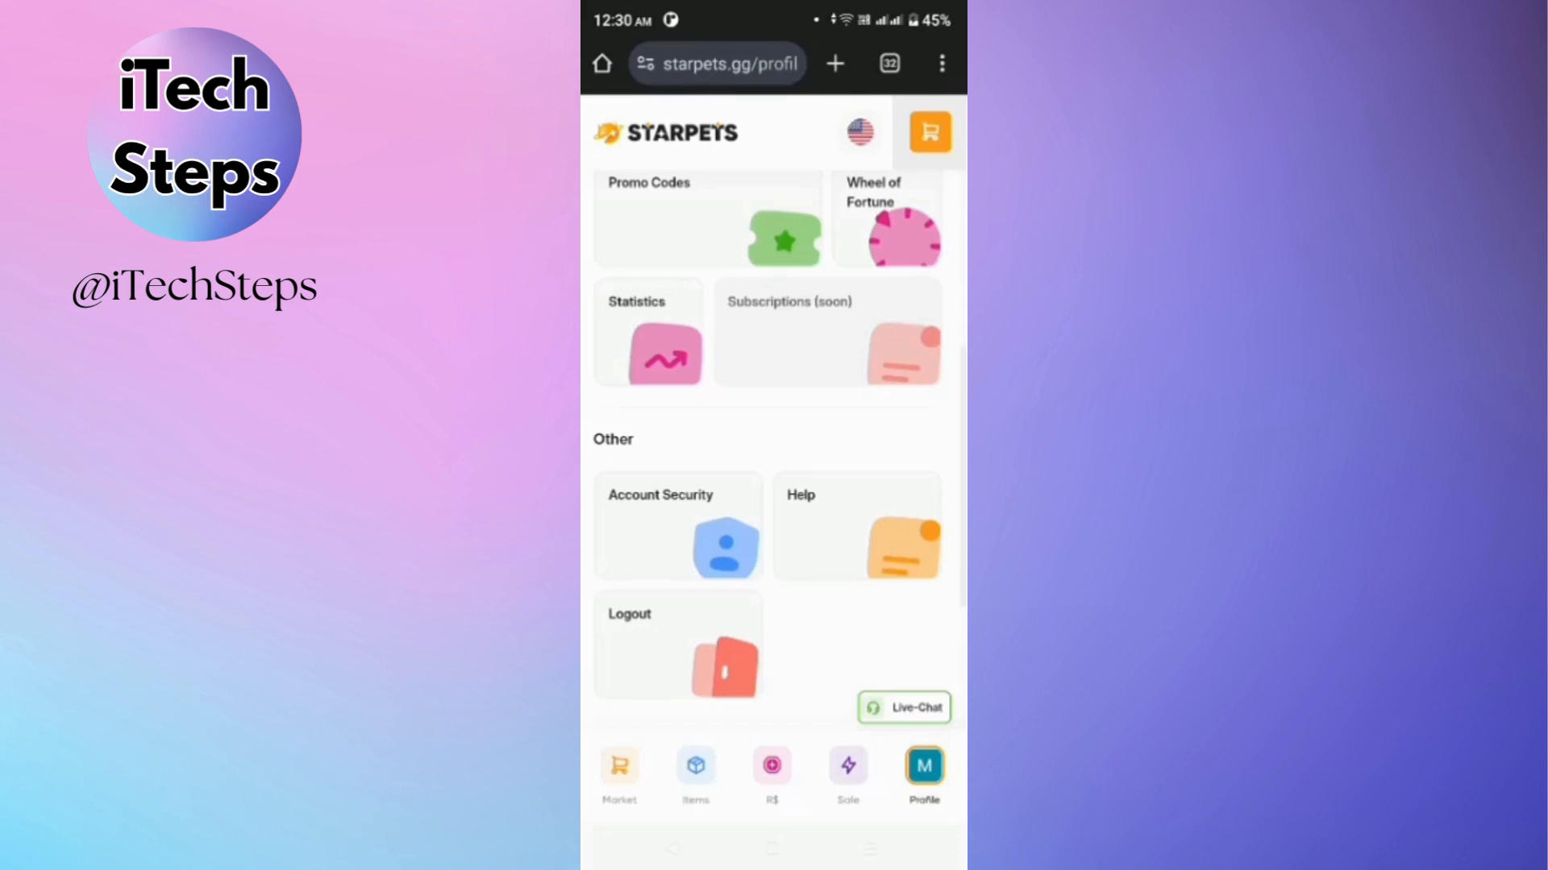
click(928, 133)
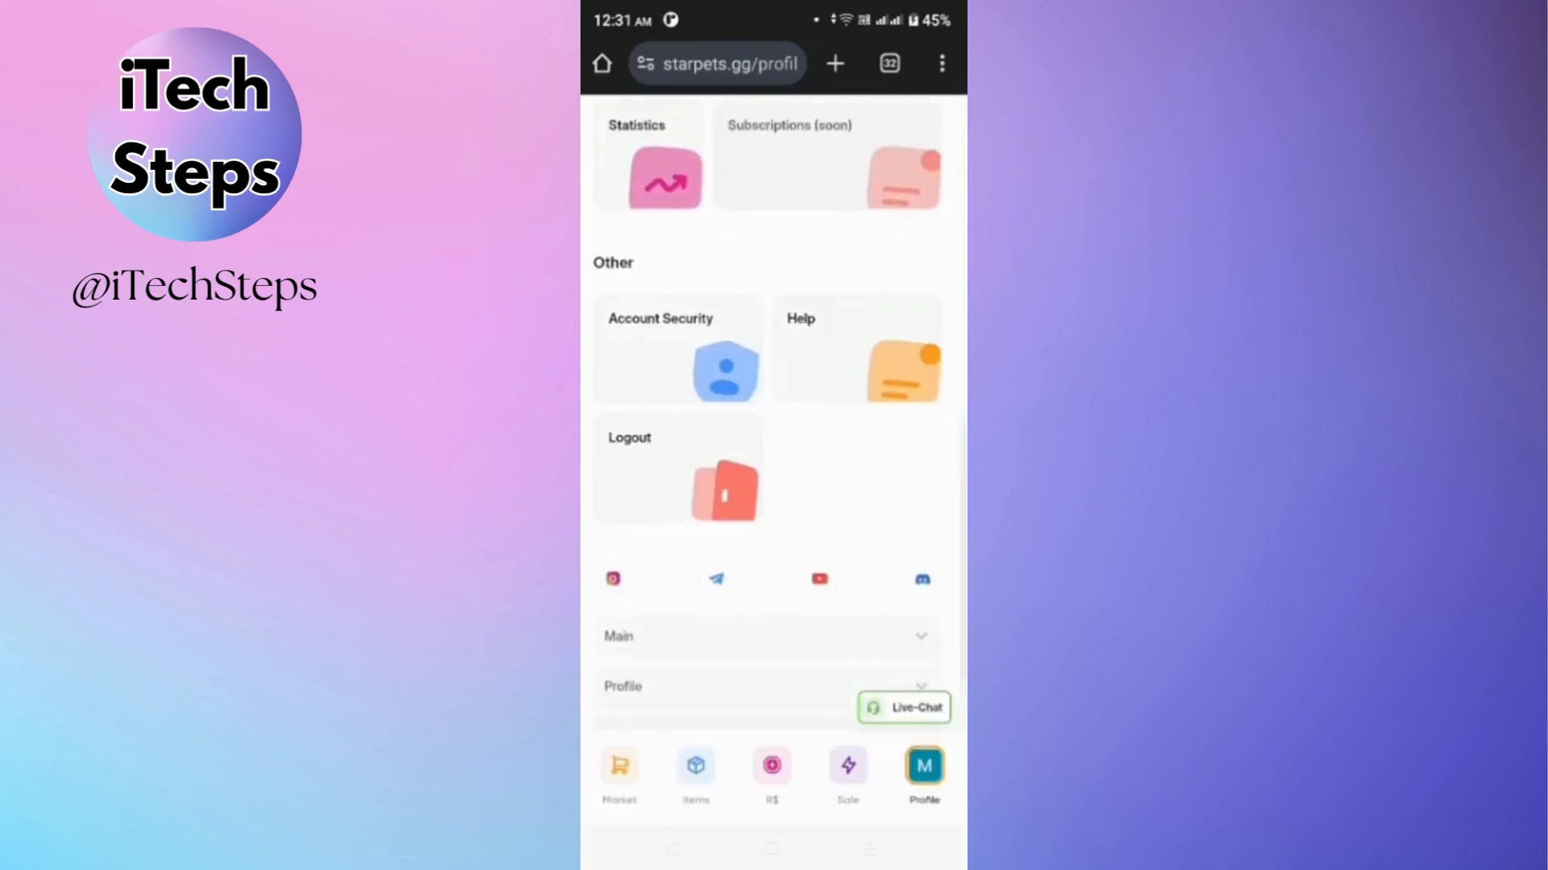
scroll(down, 3)
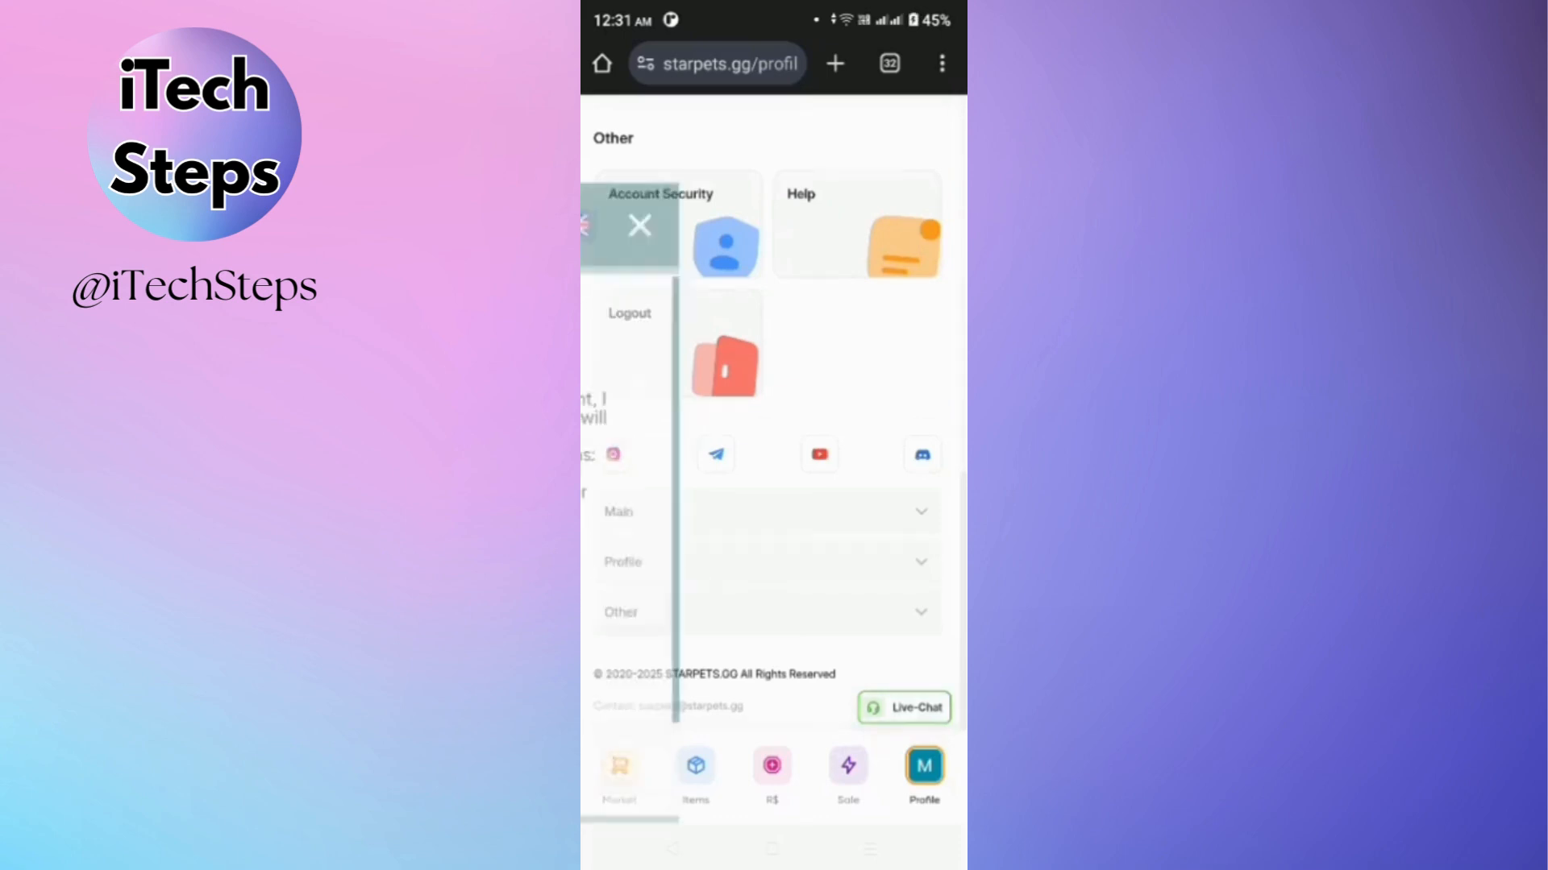
click(902, 707)
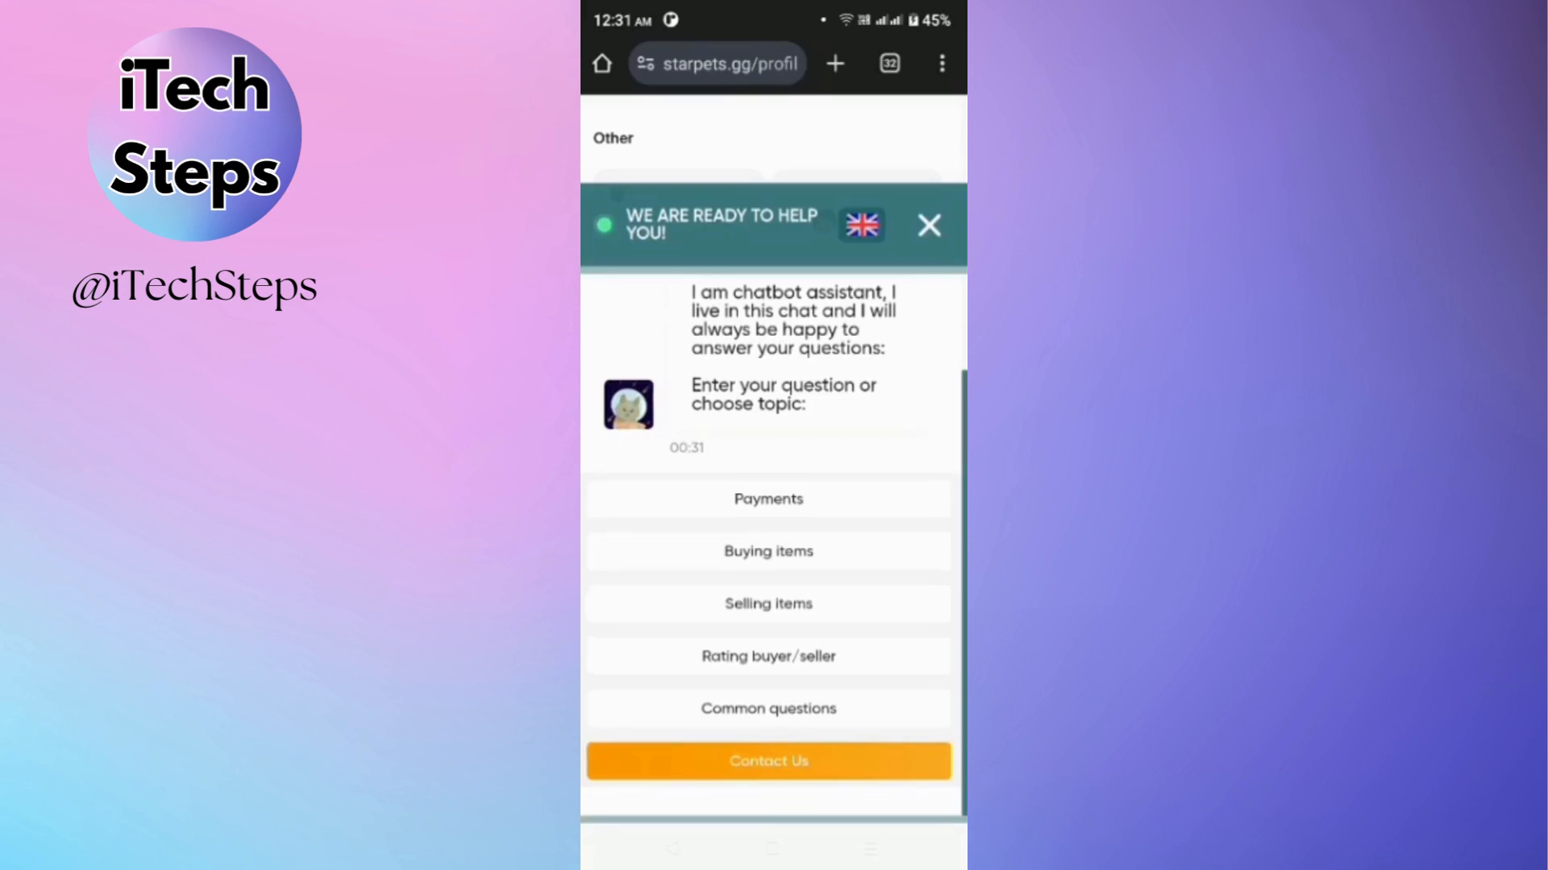
click(926, 225)
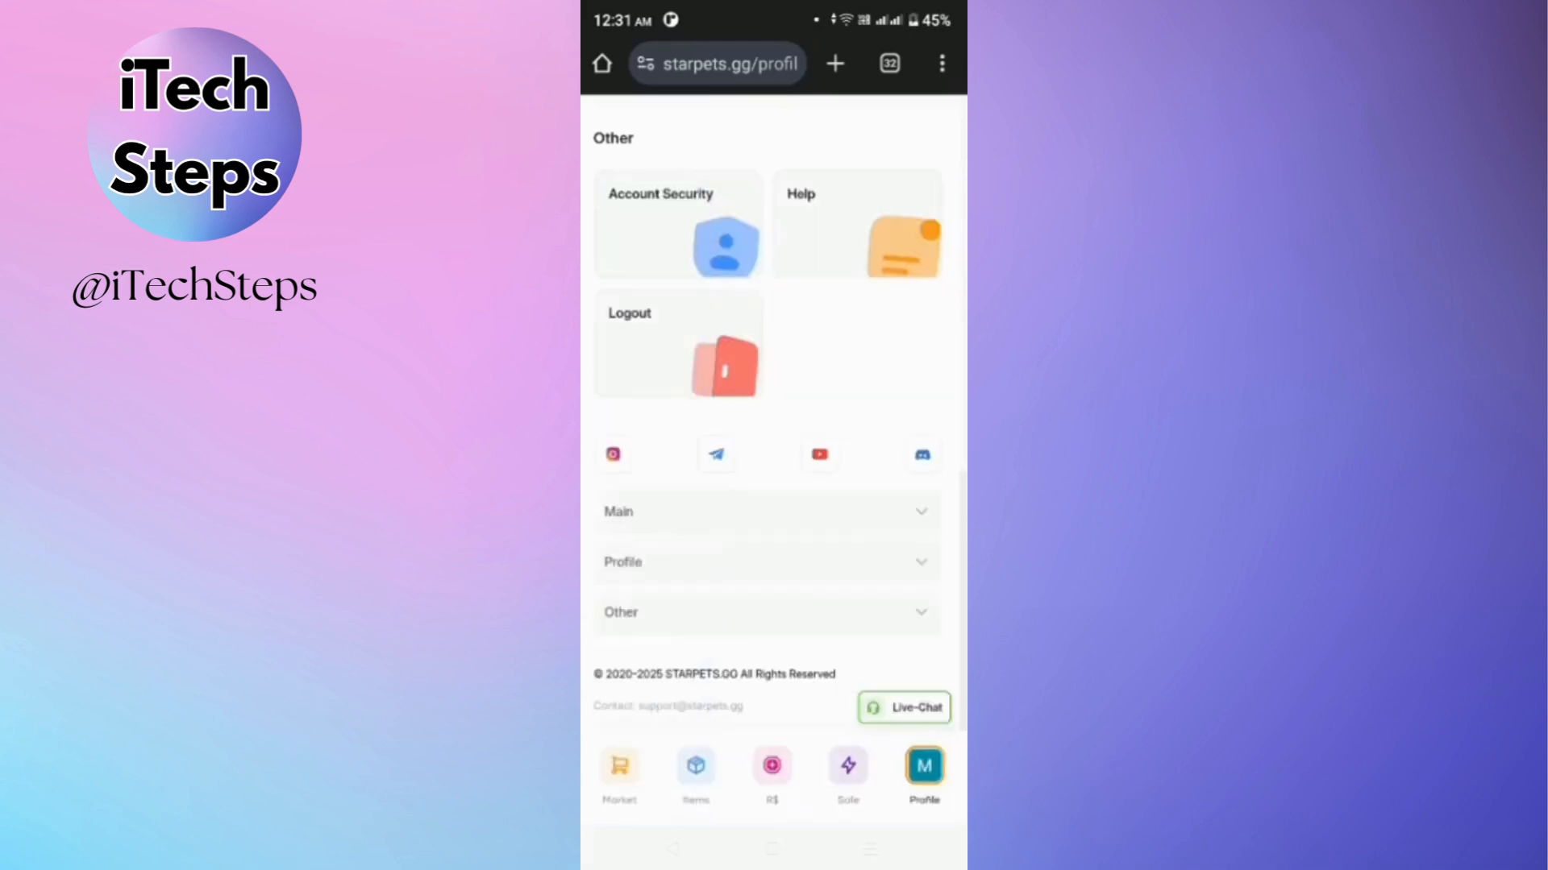